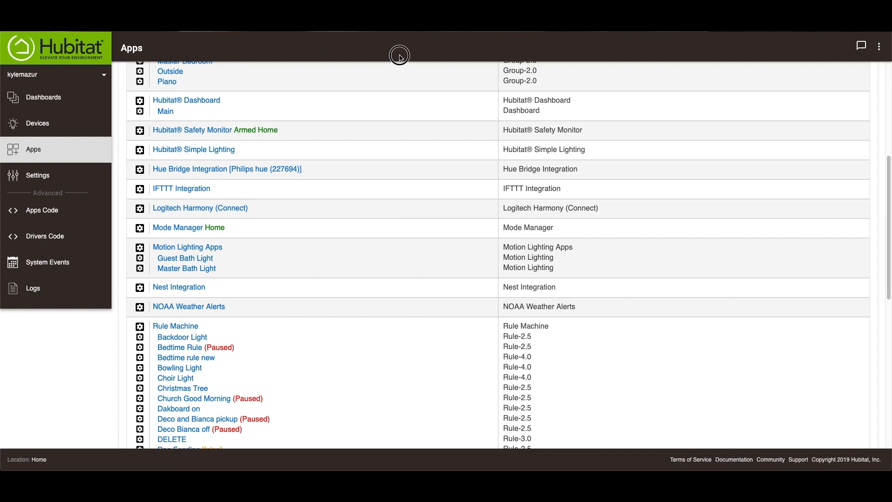
Browse the list of built-in apps available to install and dismiss it without installing
scroll("up", 3)
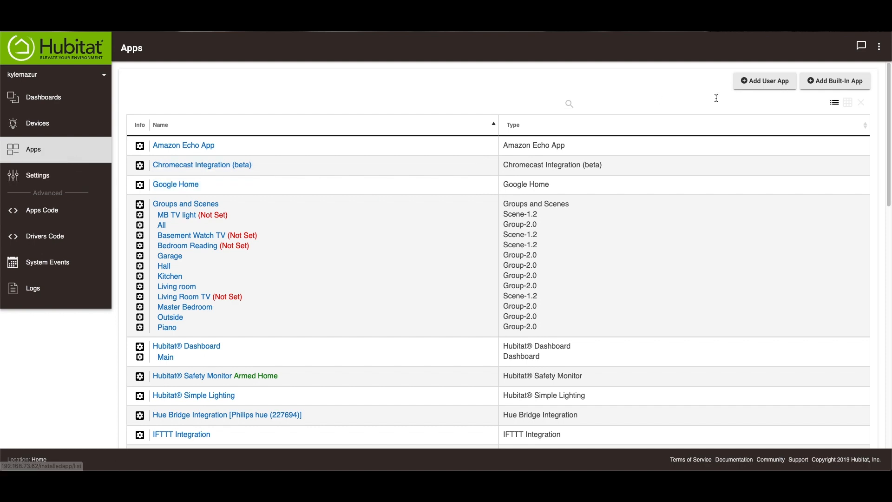
left_click(835, 81)
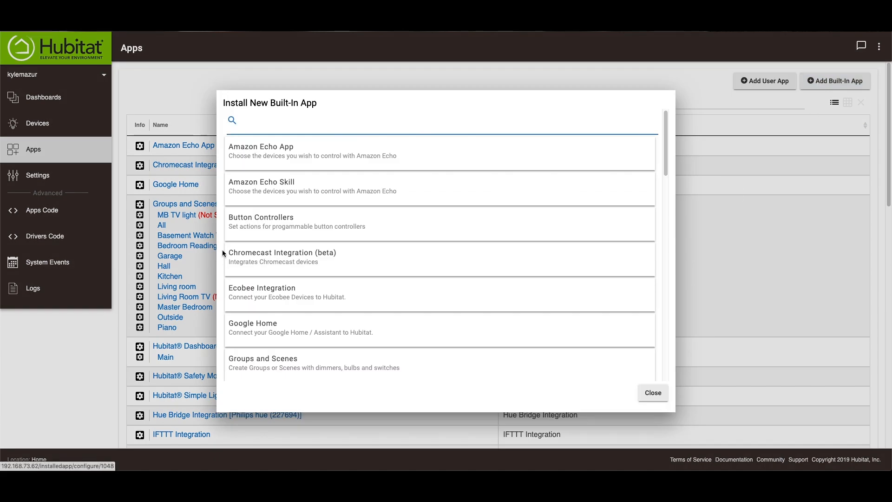
mouse_move(283, 258)
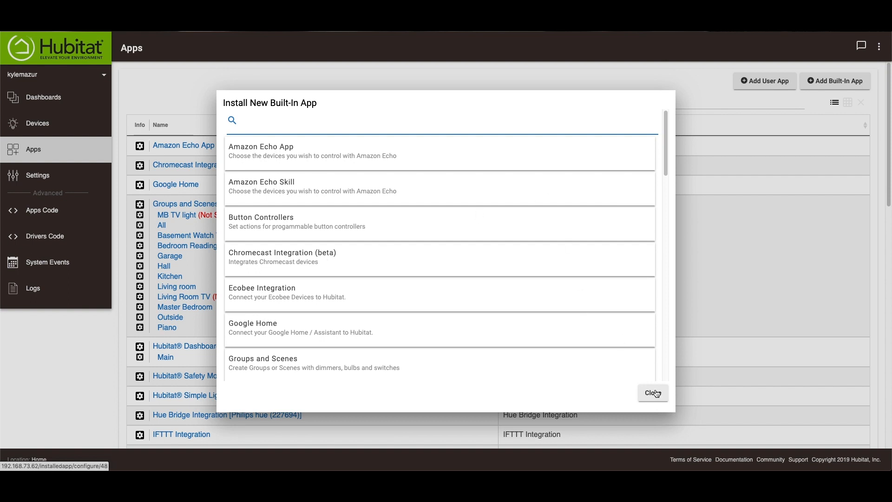
left_click(653, 393)
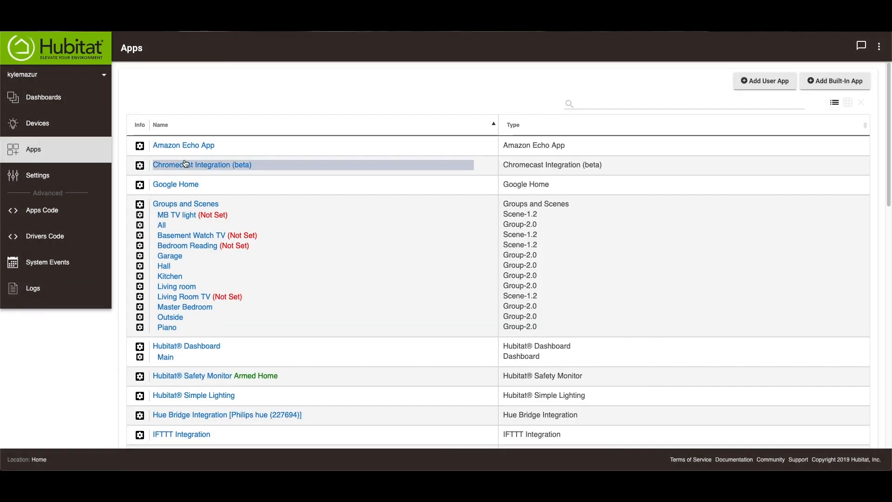
Review the Chromecast integration settings and return to the Apps list
left_click(201, 164)
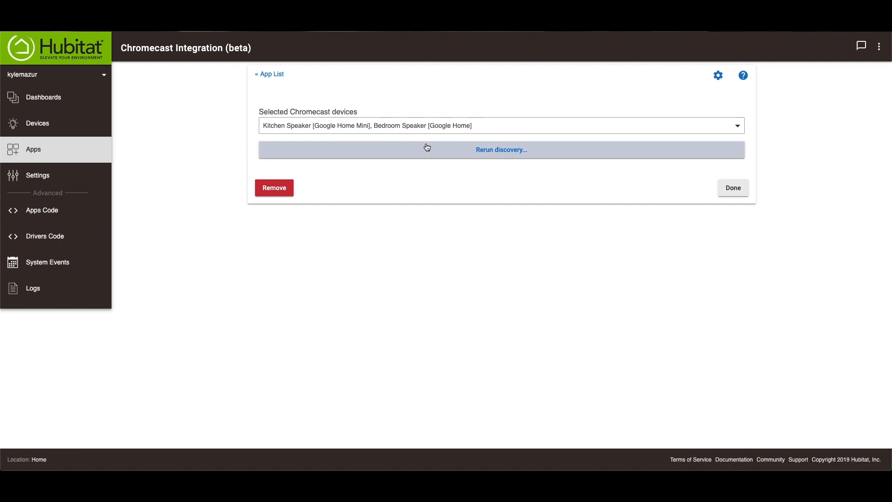
mouse_move(284, 136)
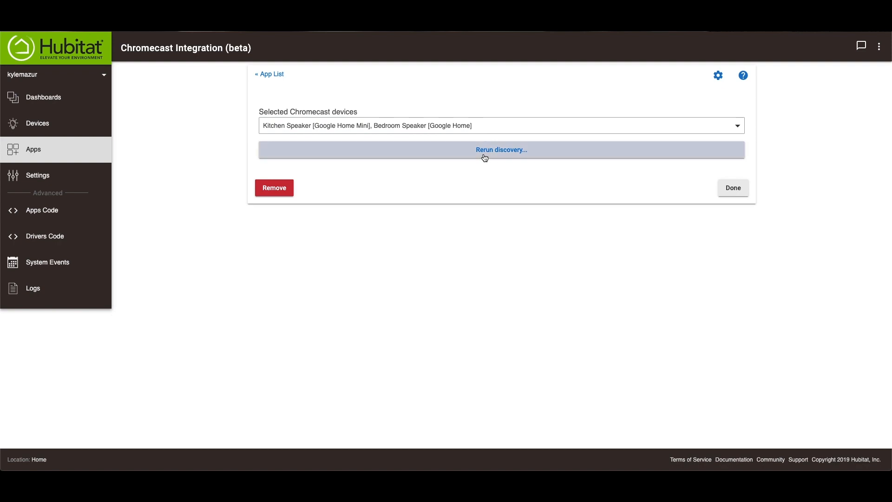
mouse_move(538, 158)
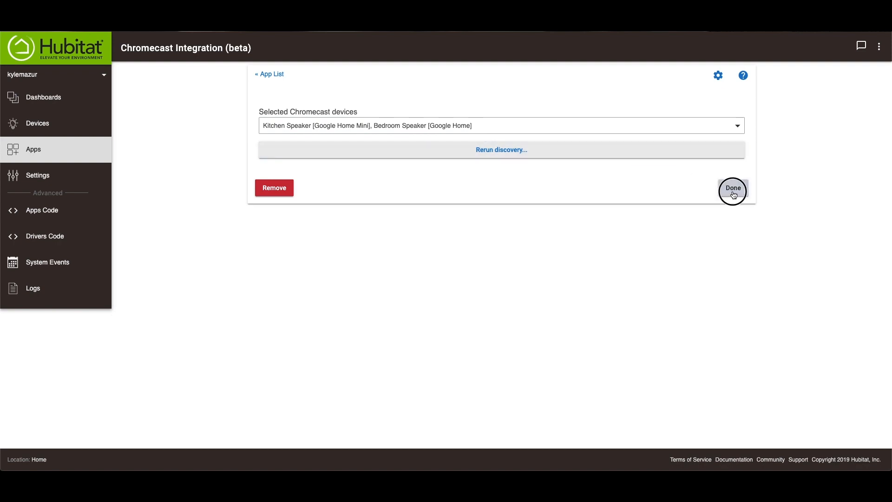
left_click(733, 187)
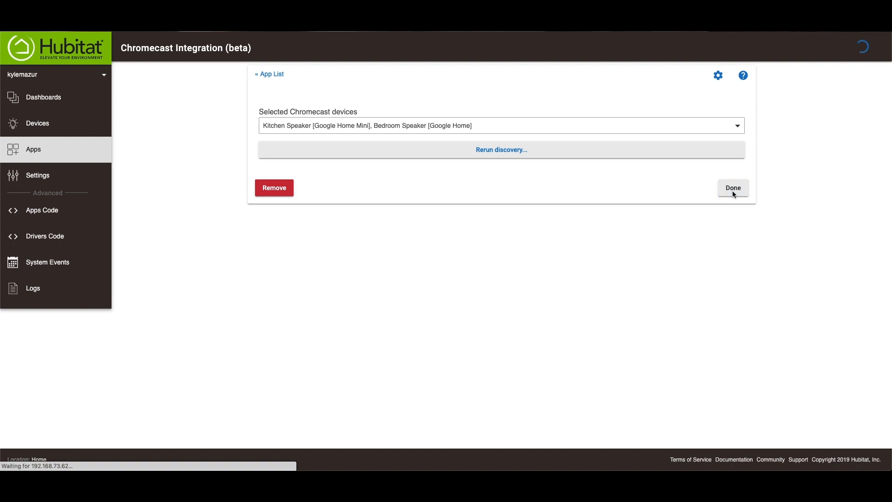
left_click(733, 188)
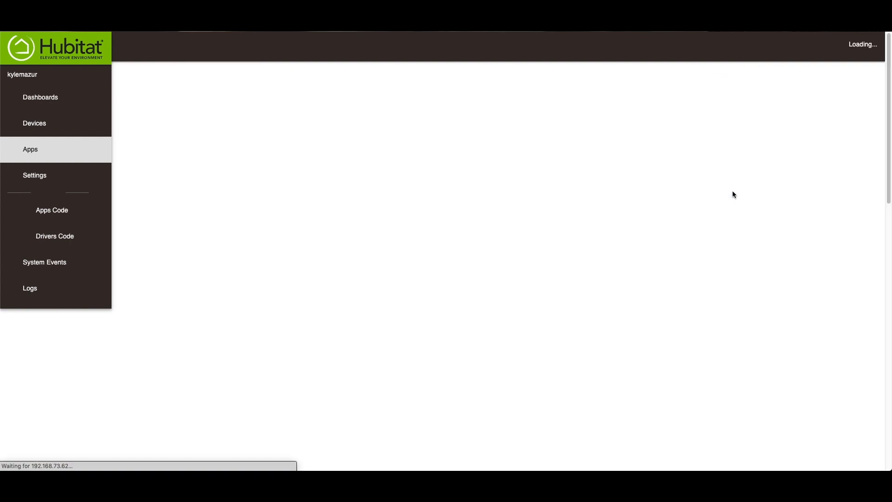
left_click(29, 149)
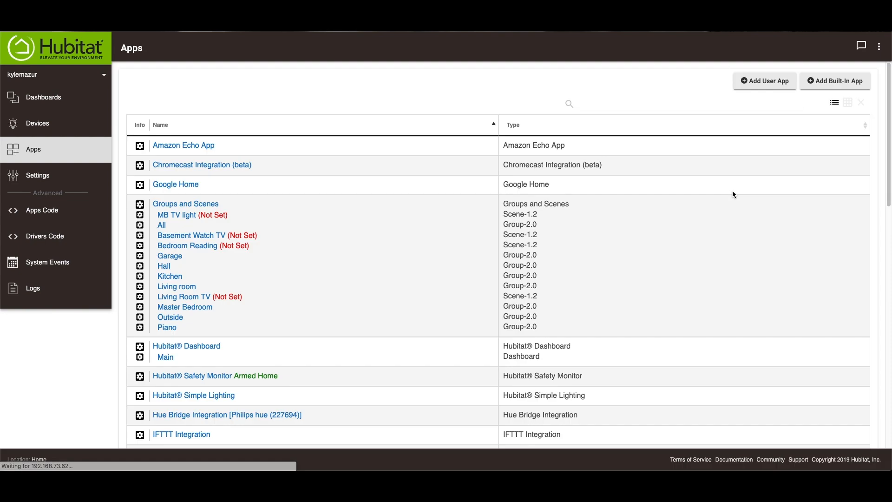
mouse_move(619, 250)
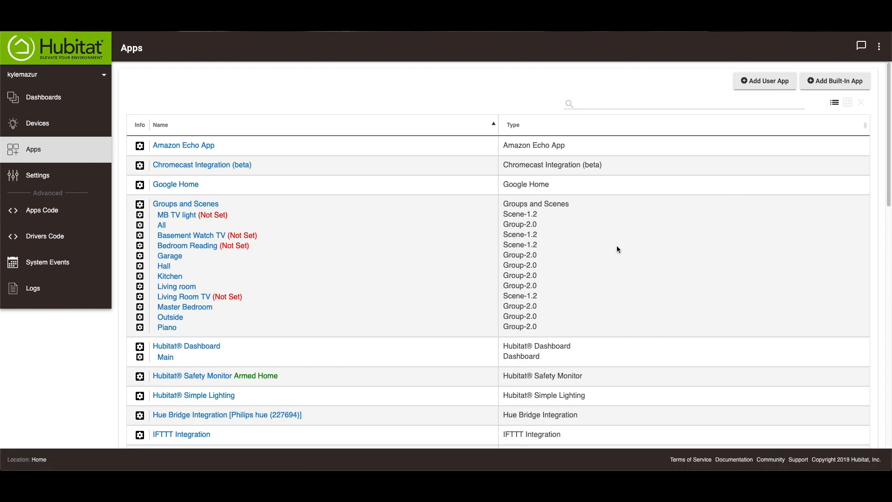
mouse_move(216, 375)
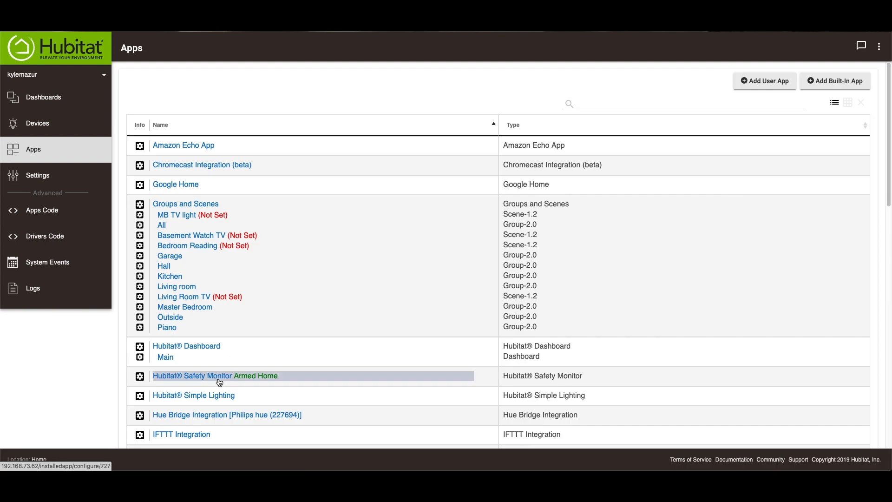
Open Hubitat Safety Monitor and review its auto arm/disarm options, returning to the HSM page
left_click(192, 375)
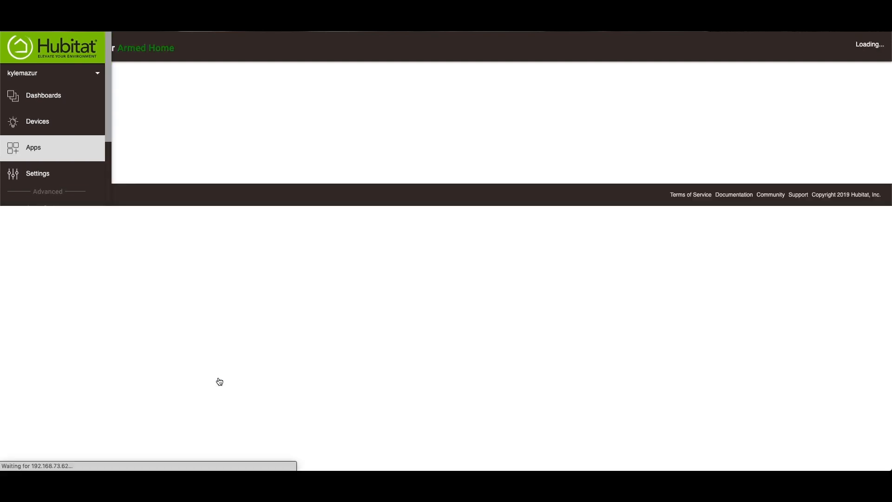
left_click(33, 148)
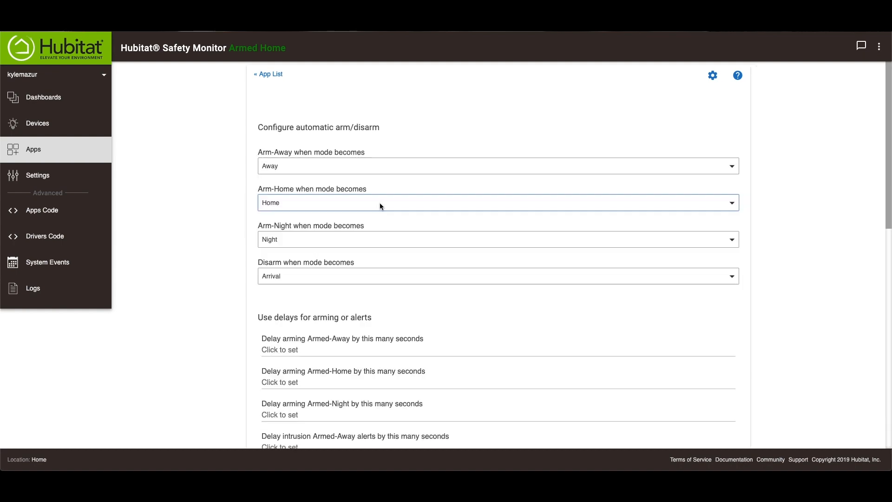
scroll("down", 3)
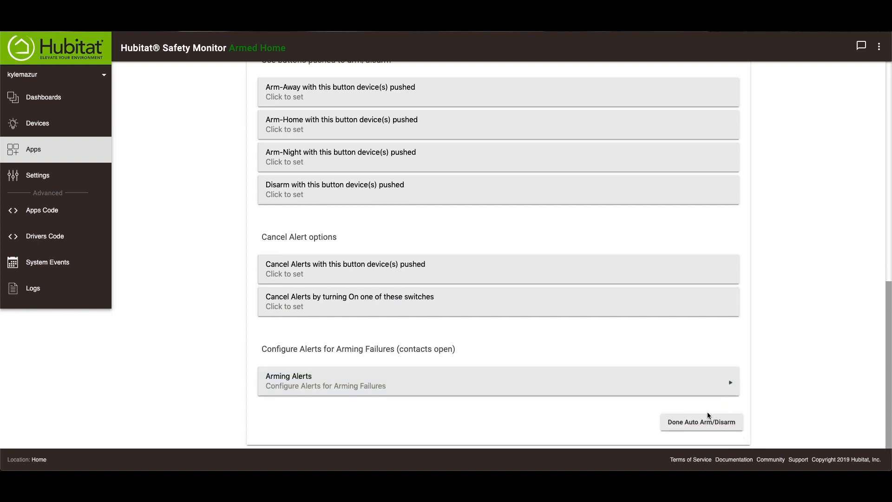
left_click(701, 422)
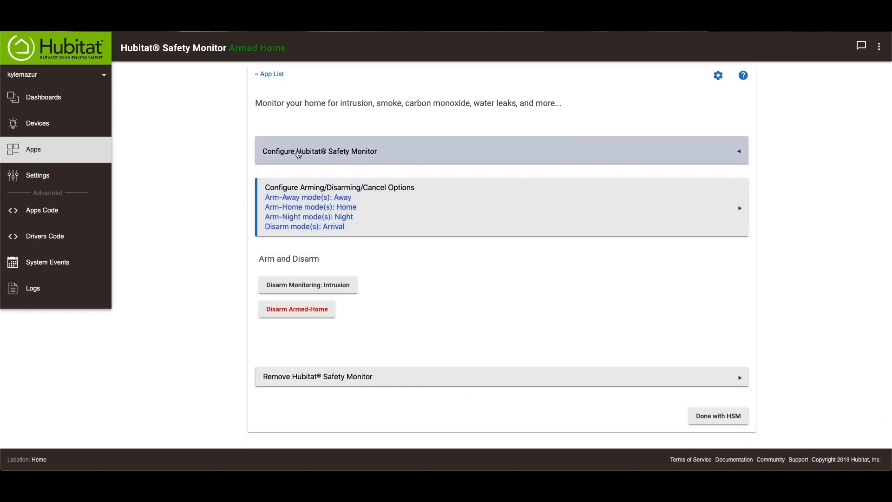
Expand Configure Hubitat Safety Monitor to show the Intrusion-Away, Home and Night sections
left_click(319, 150)
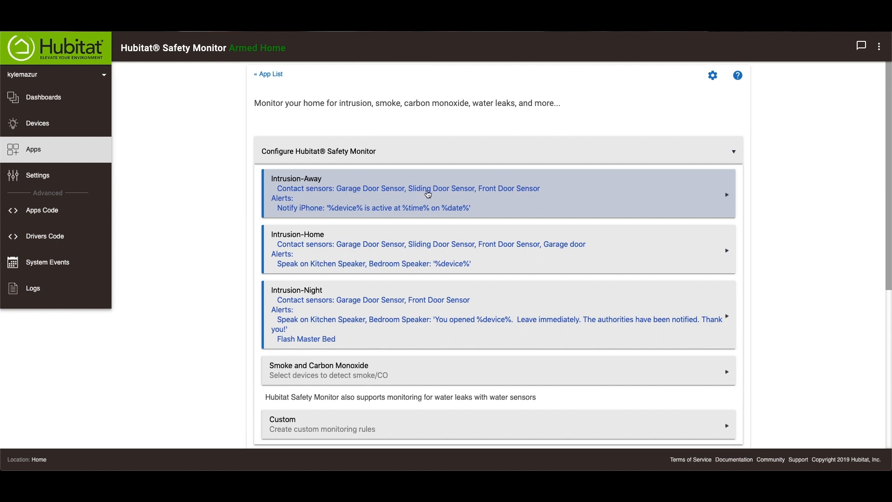
mouse_move(324, 201)
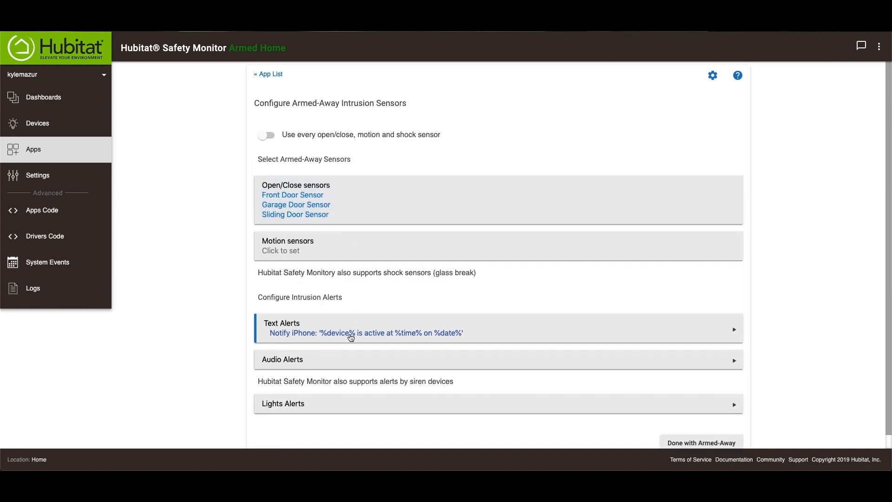
mouse_move(351, 358)
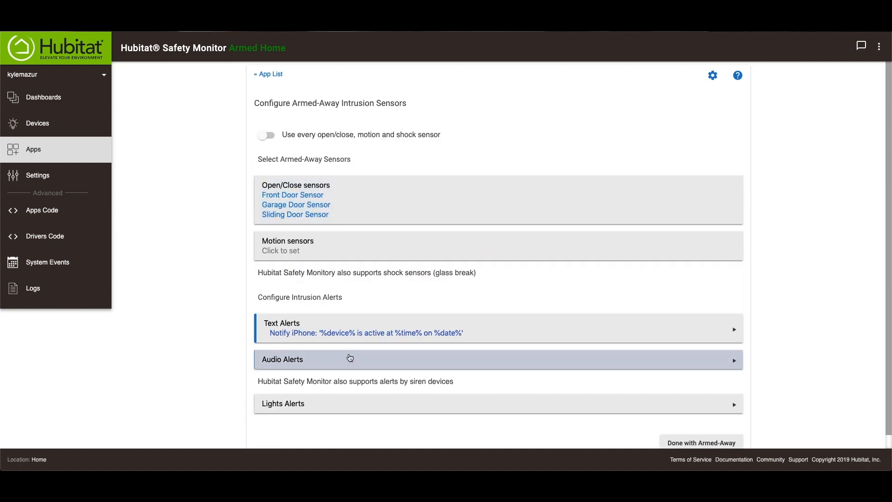
Set the intrusion audio message to 'You have opened %device%. The authorities have been notified. Please leave immediately'
left_click(349, 359)
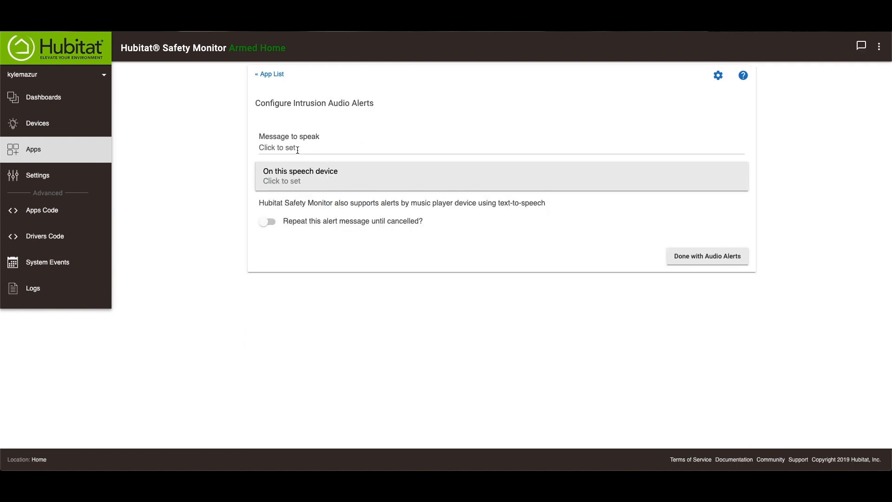
left_click(707, 257)
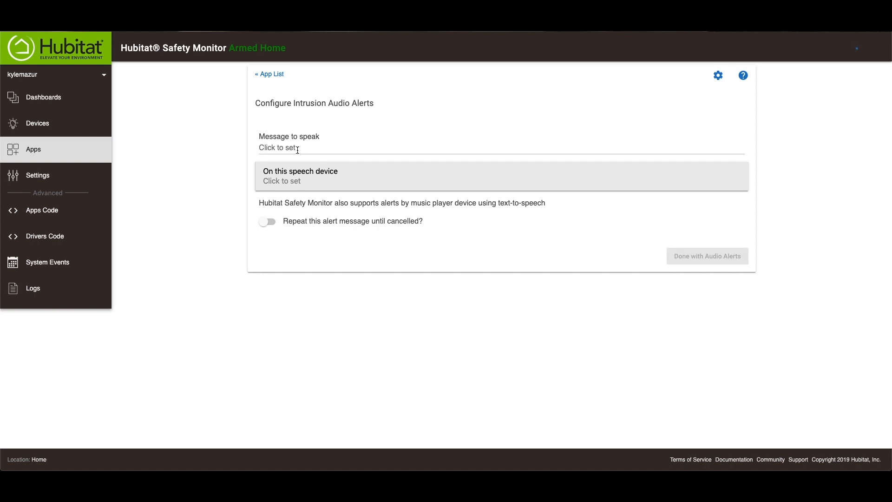
type("You have opened")
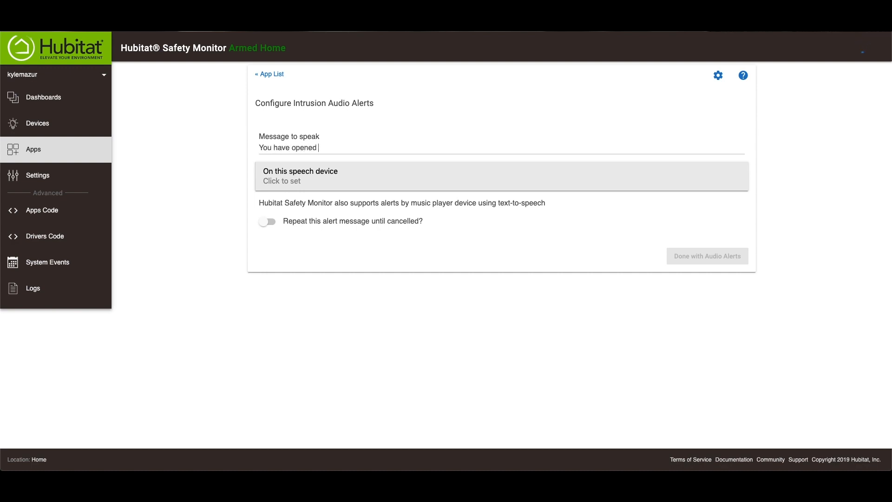
type("^")
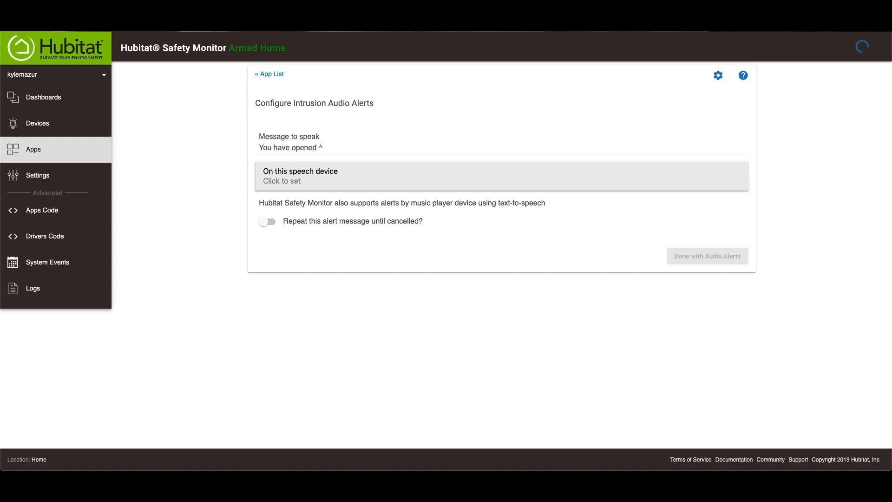
type("%devi")
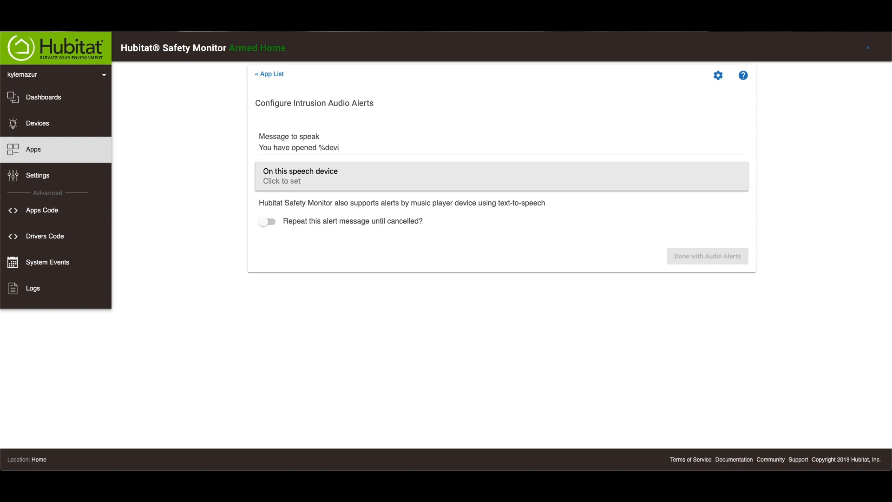
type("ce%")
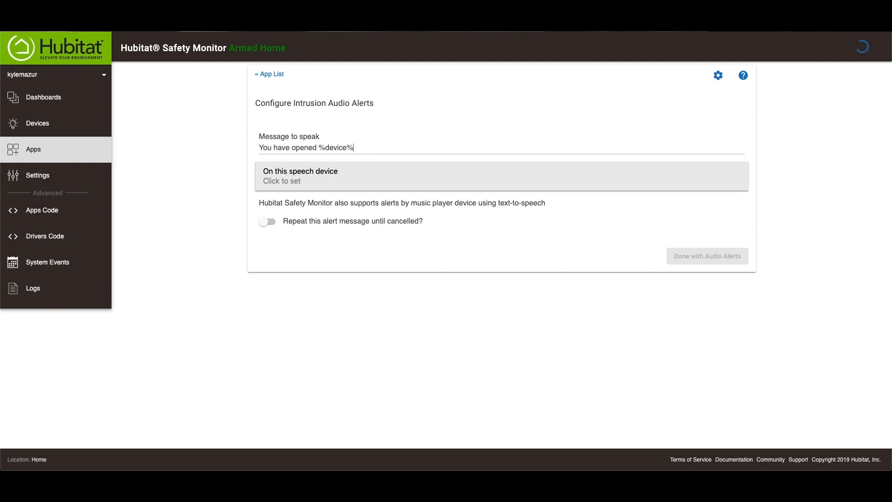
type(".")
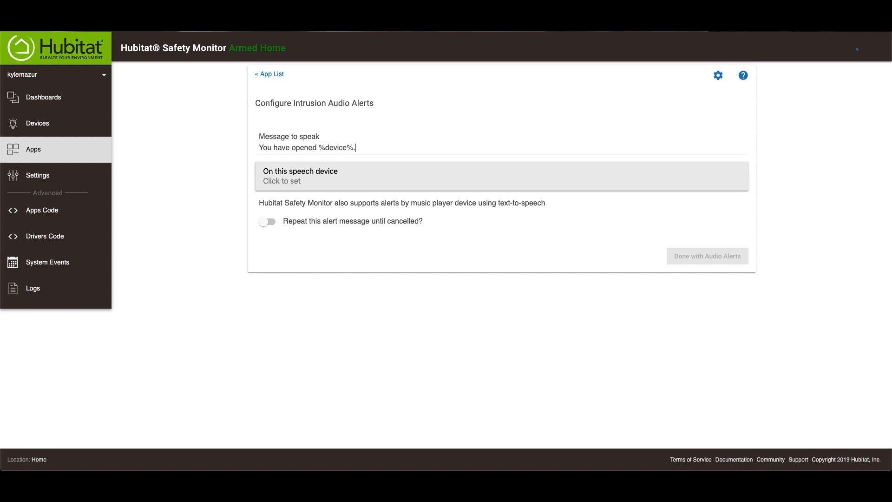
type("The auth")
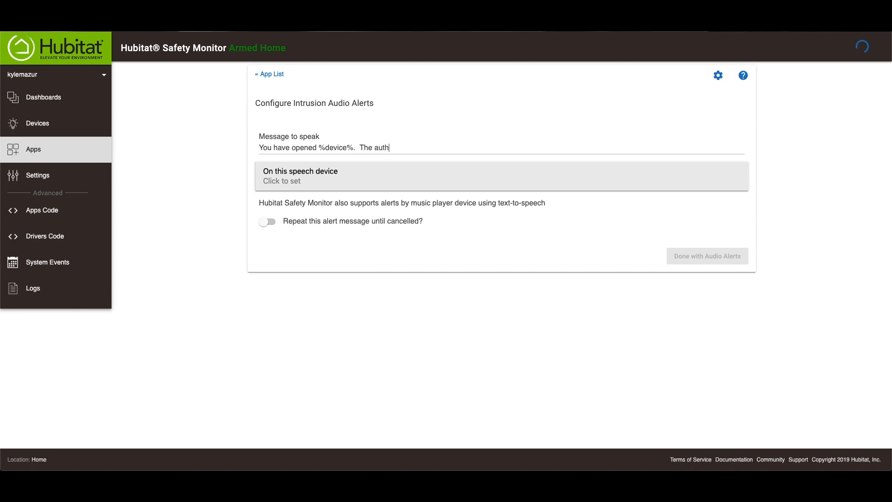
type("orites")
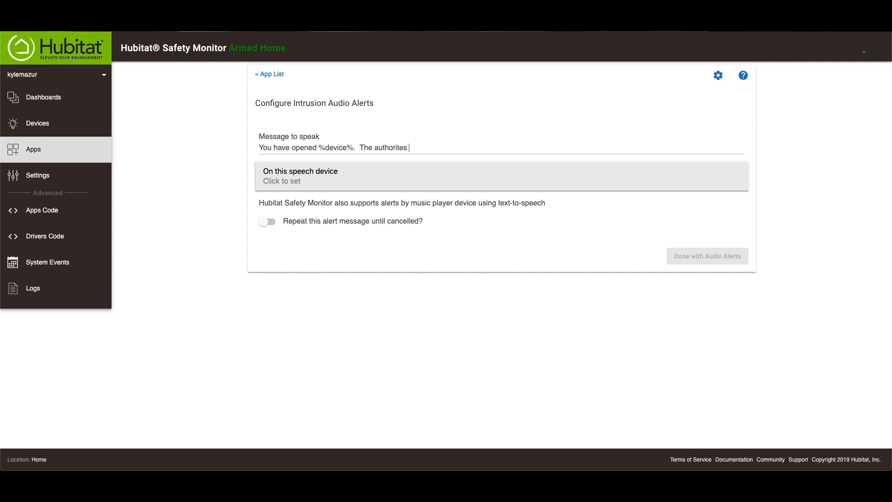
key("BackSpace")
type("ies have b")
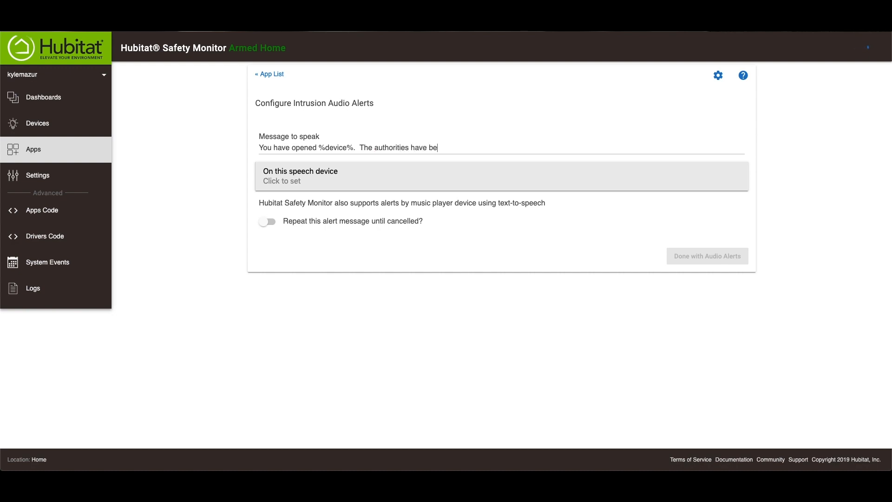
type("en notified.")
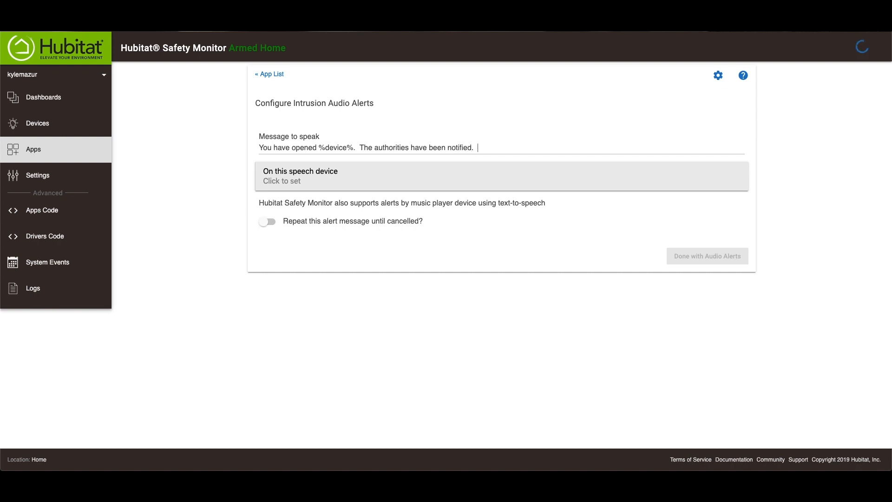
type("Please leave")
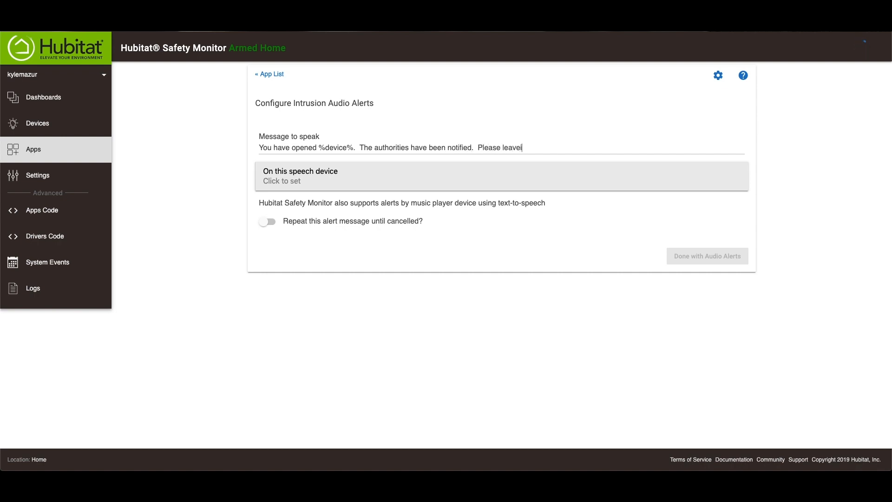
type("immediately")
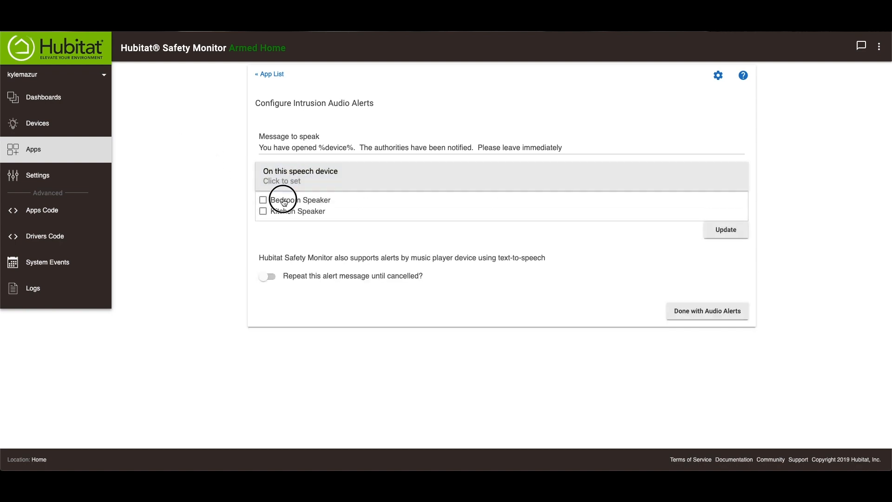
Speak the alert on Bedroom and Kitchen Speakers, repeating every 30 seconds until cancelled
left_click(263, 200)
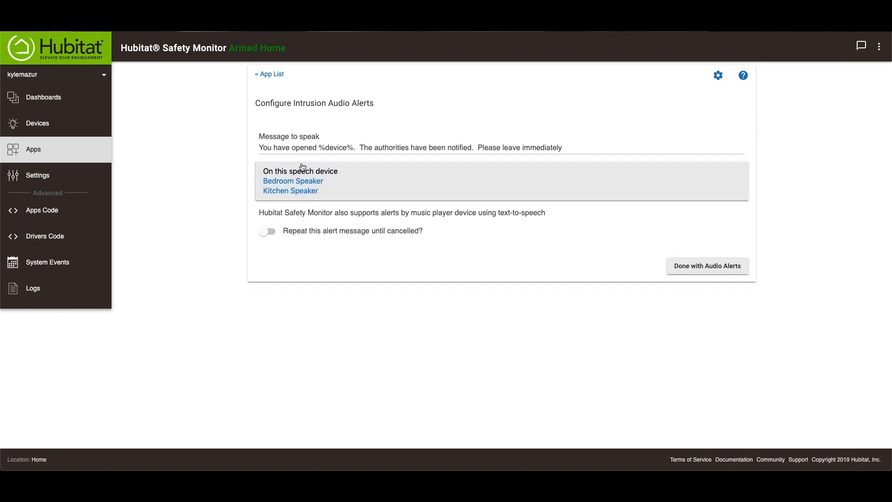
mouse_move(276, 239)
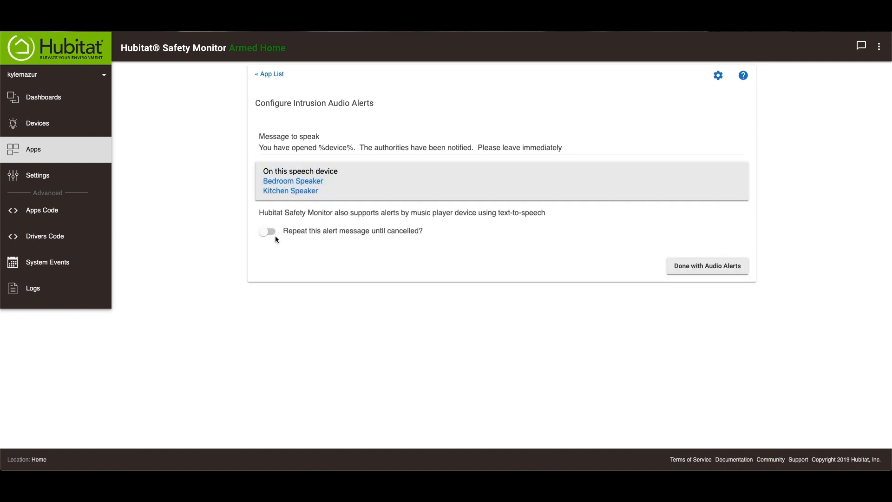
left_click(267, 232)
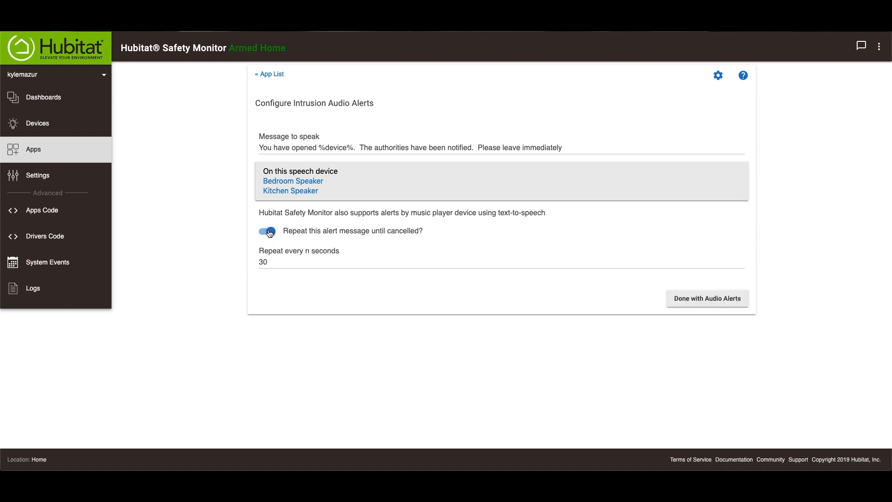
left_click(267, 232)
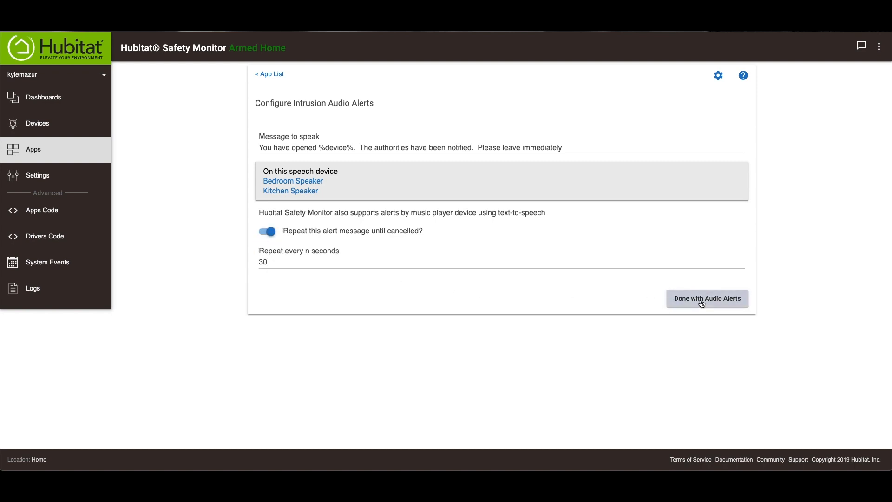
Save the audio alert and Armed-Away setup, then expand the Safety Monitor overview of all modes
left_click(707, 298)
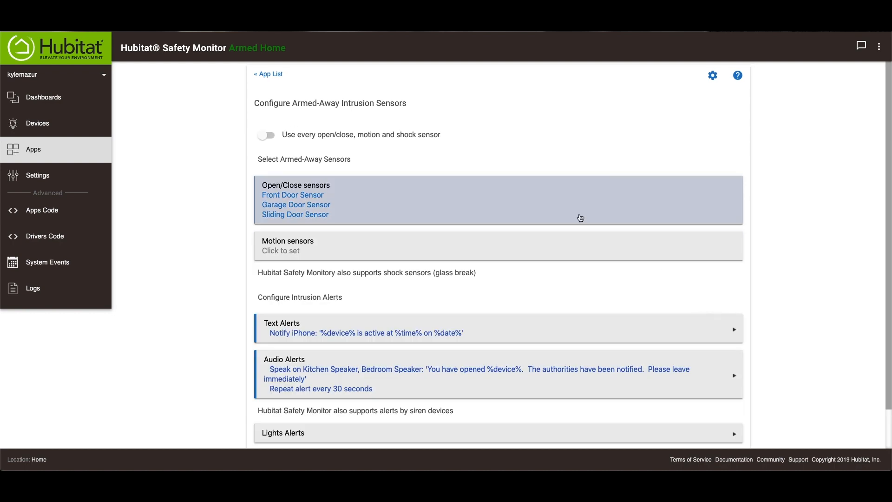
scroll("down", 3)
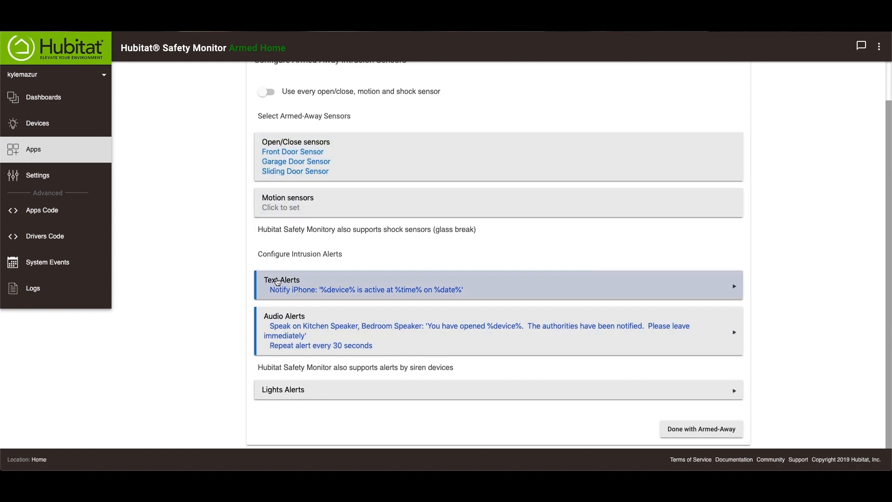
mouse_move(318, 338)
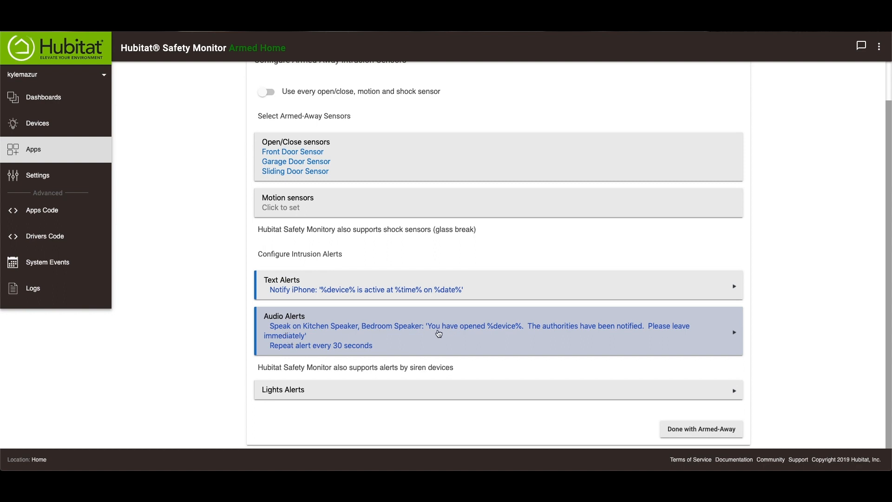
mouse_move(771, 353)
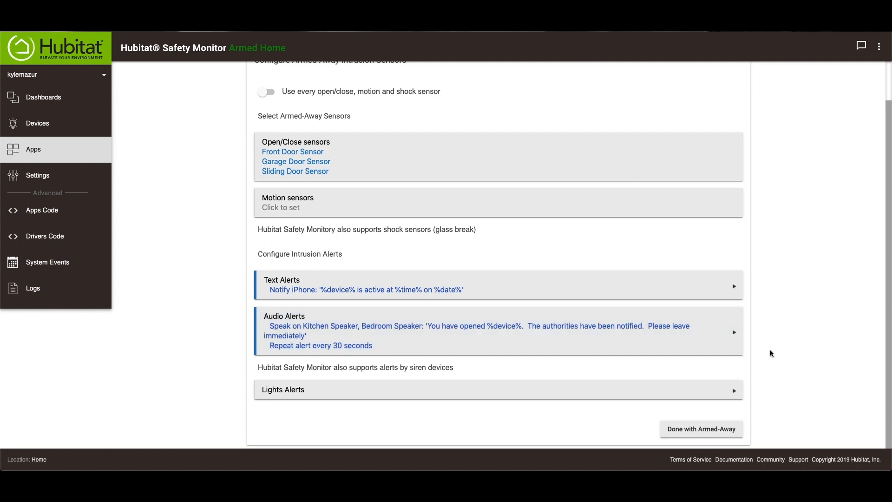
left_click(700, 429)
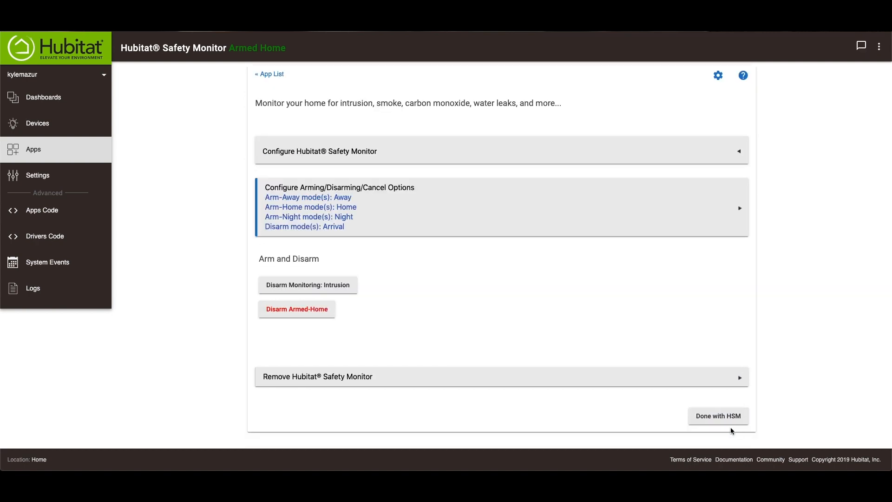
left_click(500, 151)
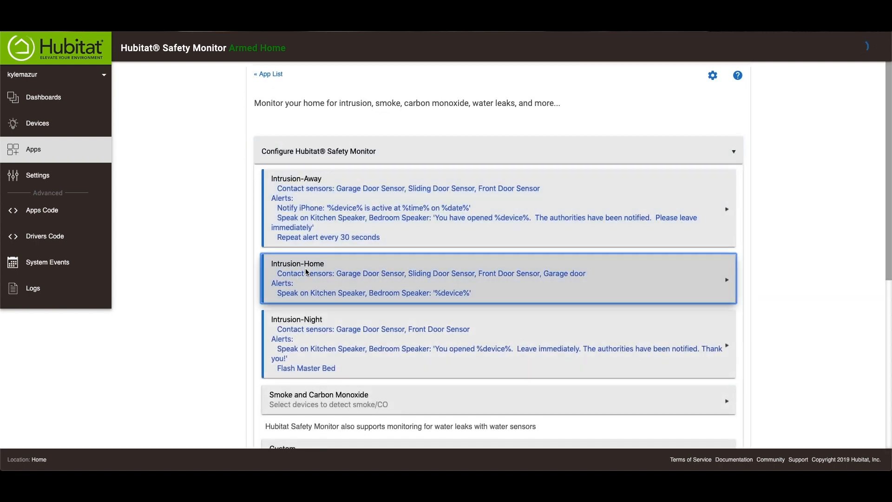
Review the Intrusion-Home audio alert unchanged and close the Armed-Home configuration
left_click(297, 278)
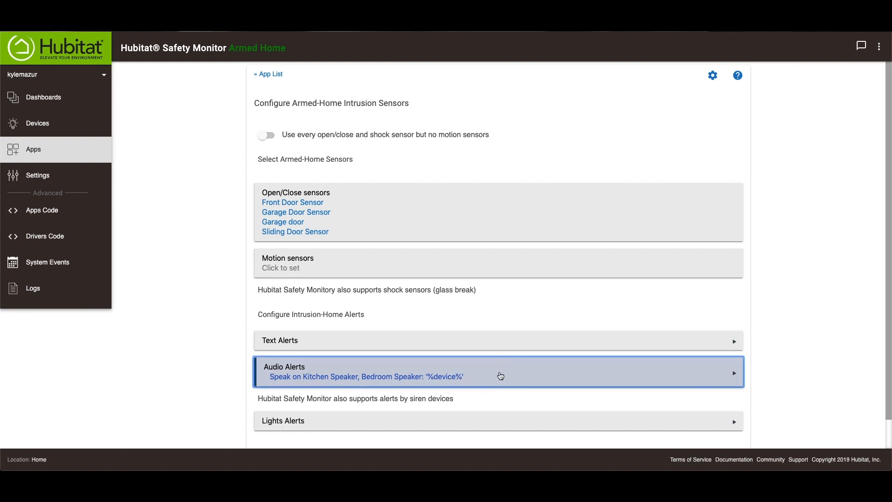
left_click(500, 372)
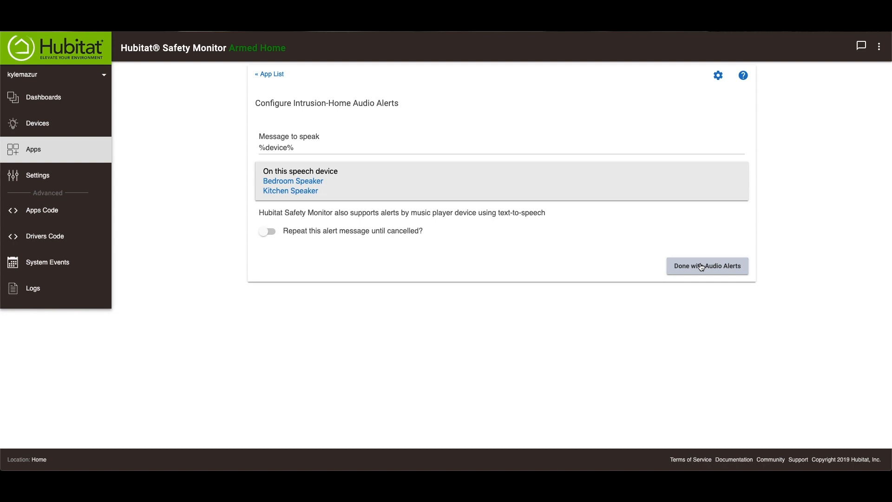
left_click(706, 265)
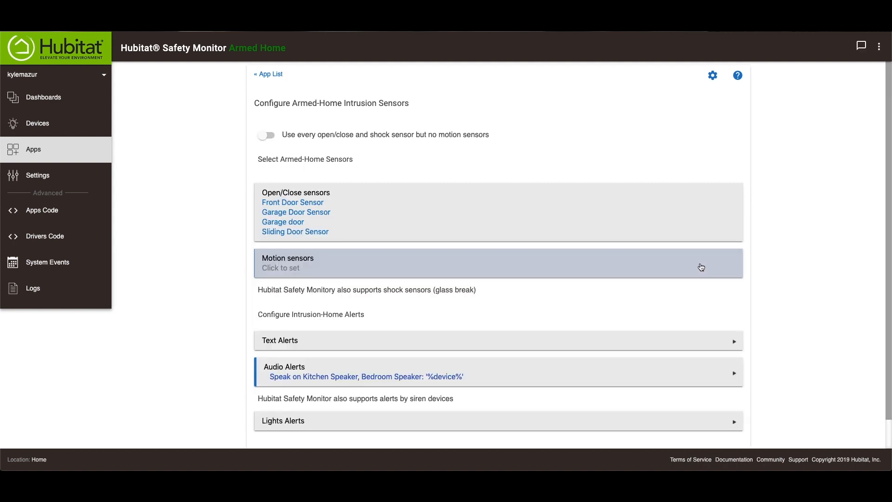
scroll("down", 3)
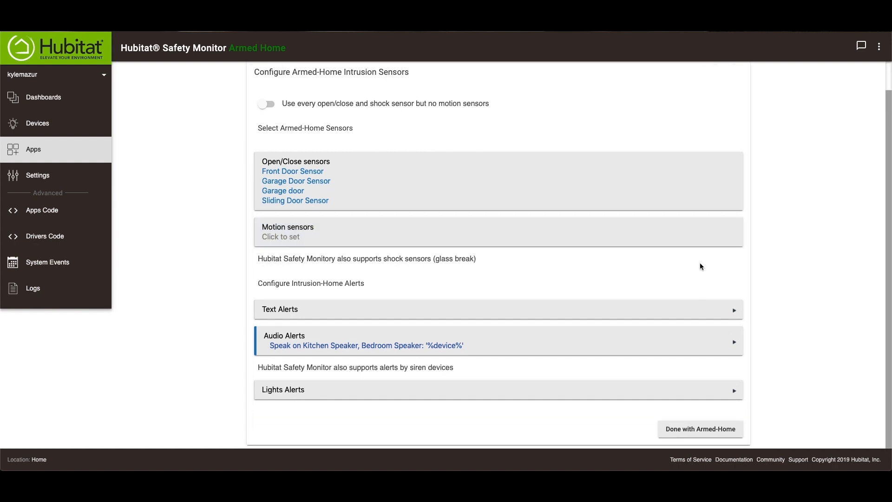
left_click(699, 429)
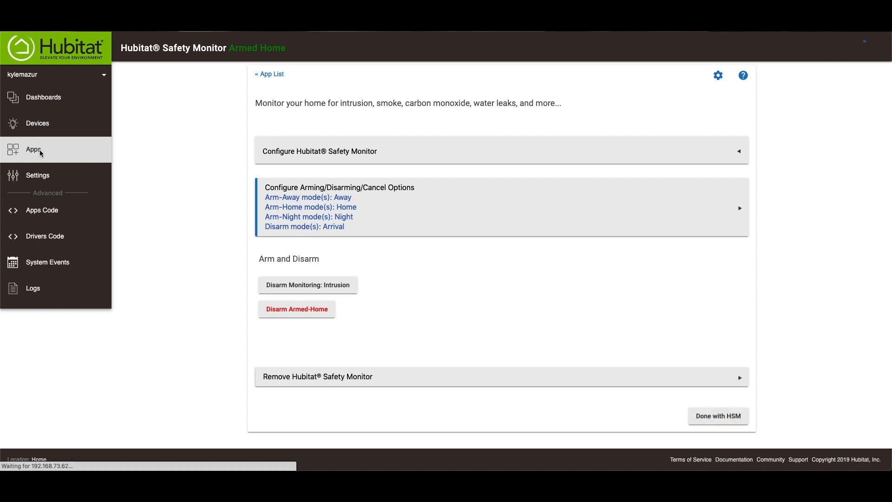
Return to the installed Apps list and scroll down to the Rule Machine rules
left_click(34, 149)
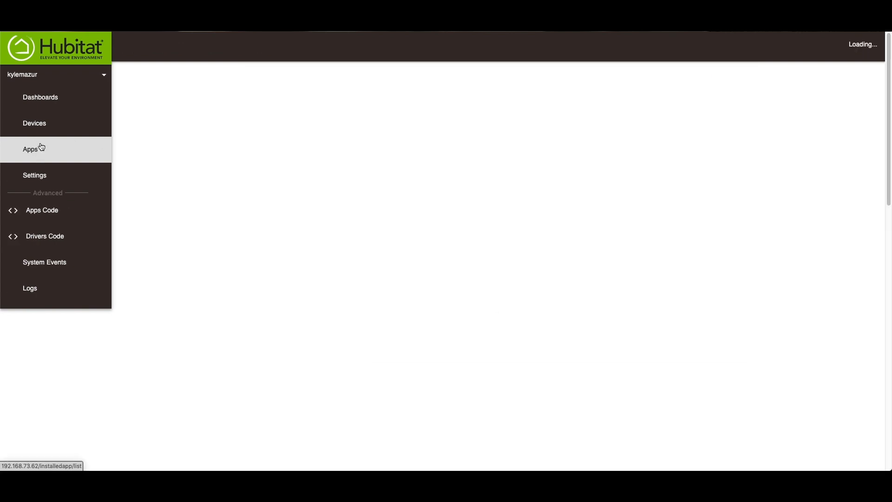
left_click(30, 149)
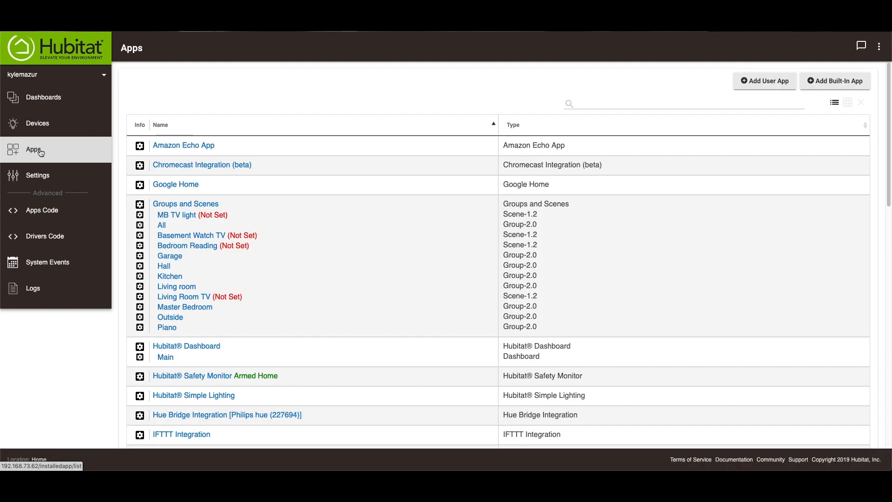
scroll("down", 3)
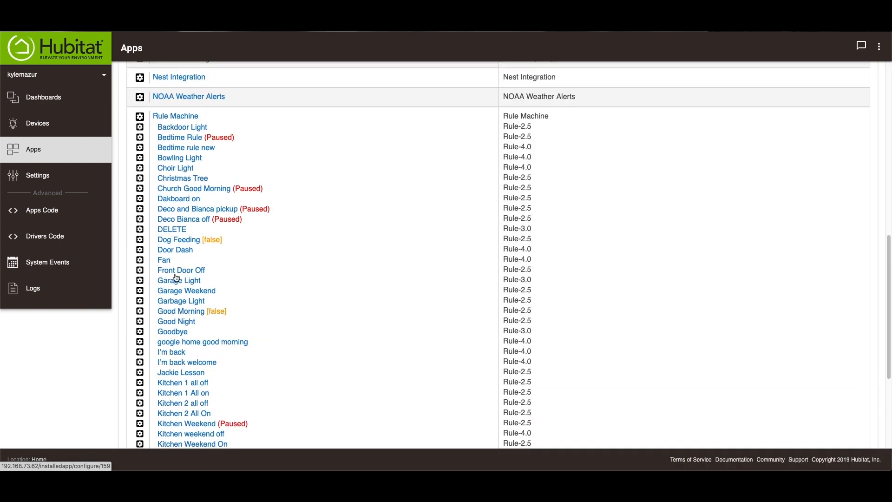
scroll("down", 3)
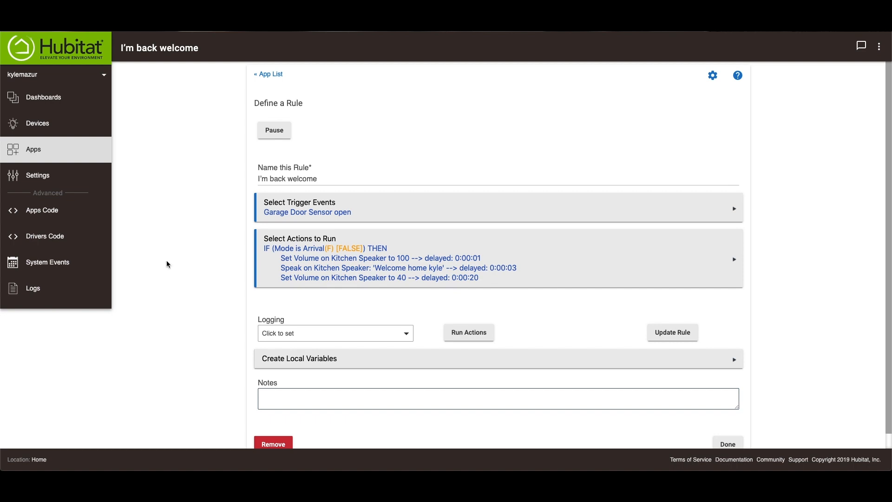
mouse_move(406, 207)
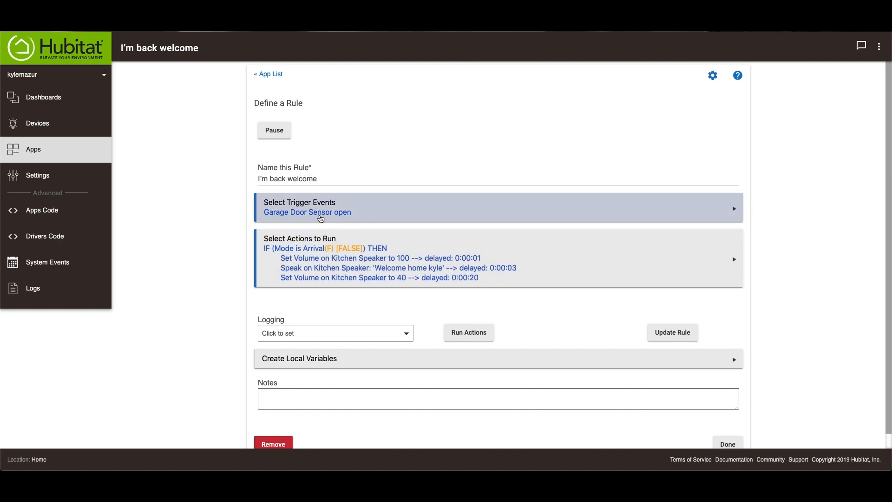
mouse_move(368, 216)
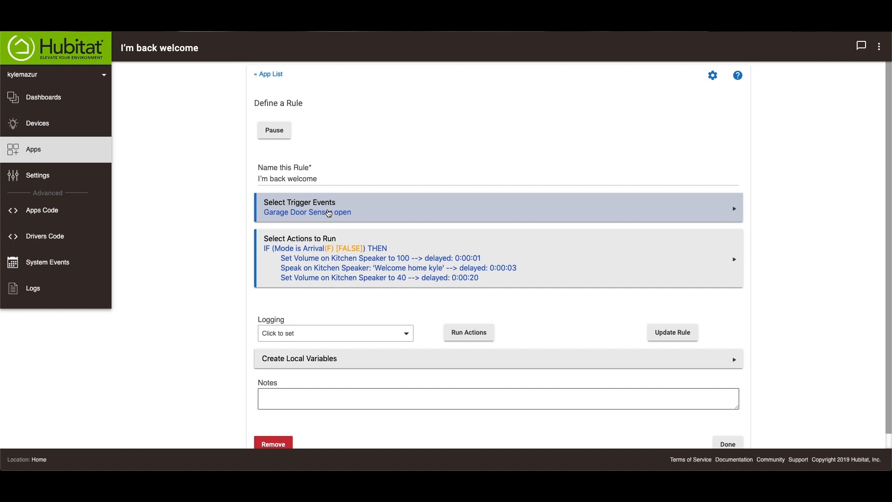
mouse_move(303, 220)
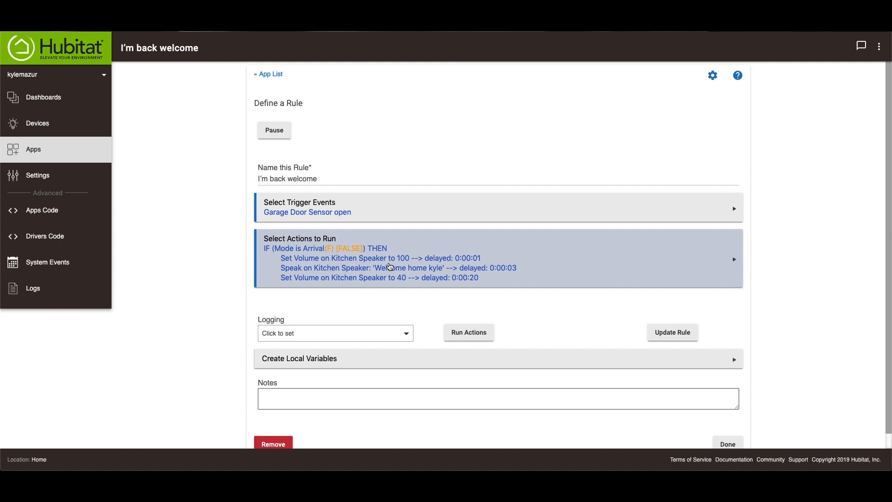
mouse_move(447, 265)
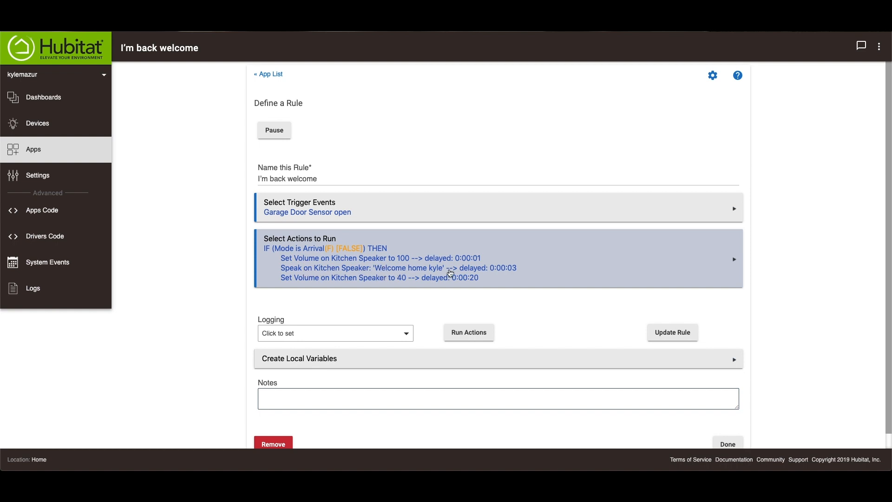
mouse_move(491, 272)
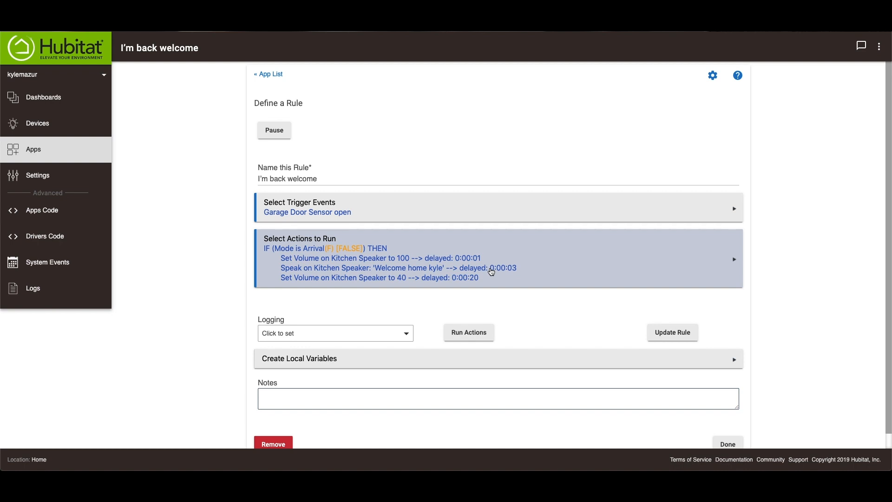
mouse_move(298, 287)
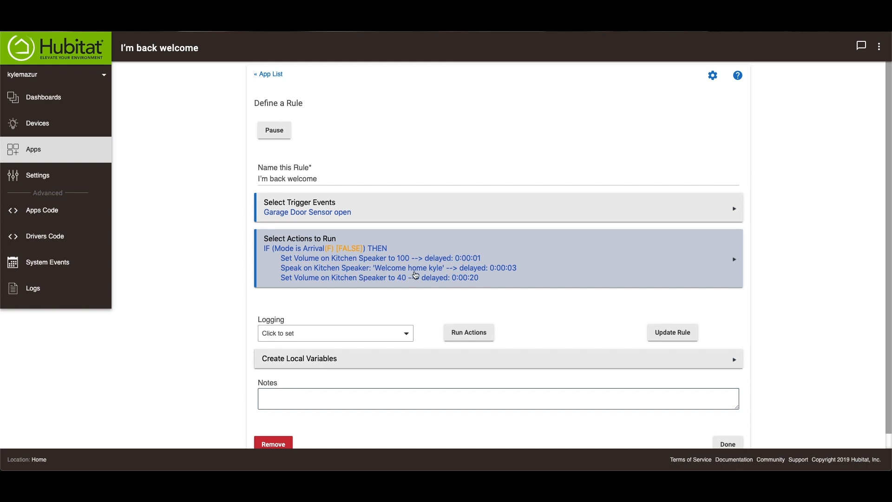
mouse_move(414, 275)
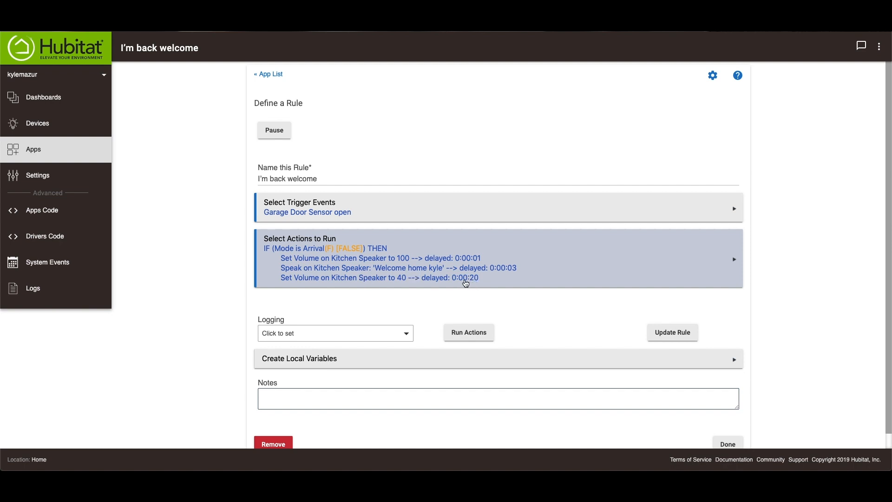
mouse_move(460, 285)
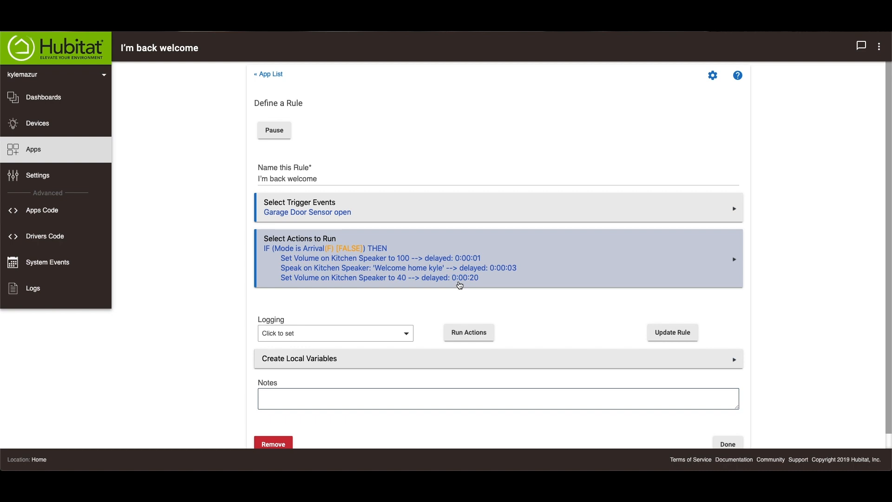
mouse_move(543, 266)
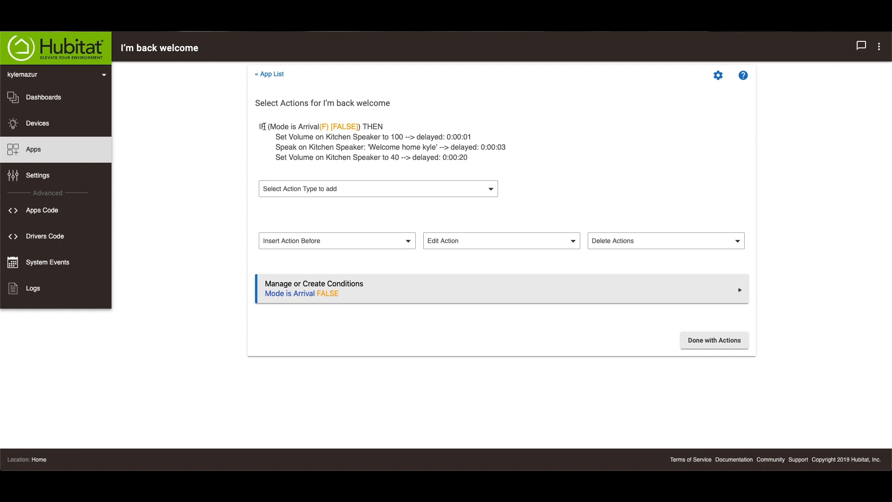
mouse_move(322, 294)
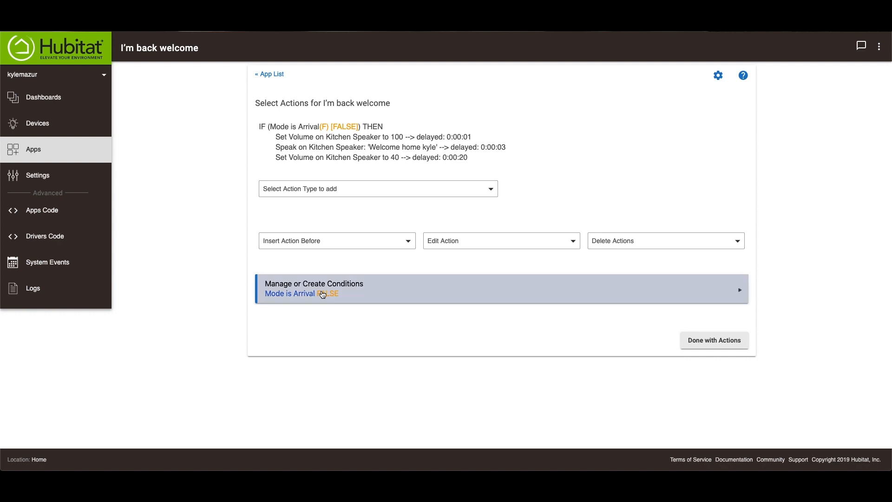
left_click(314, 288)
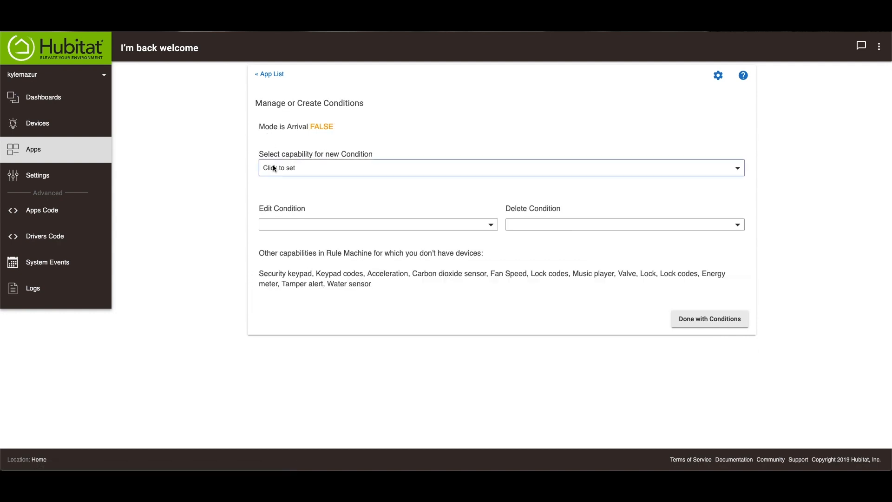
left_click(501, 167)
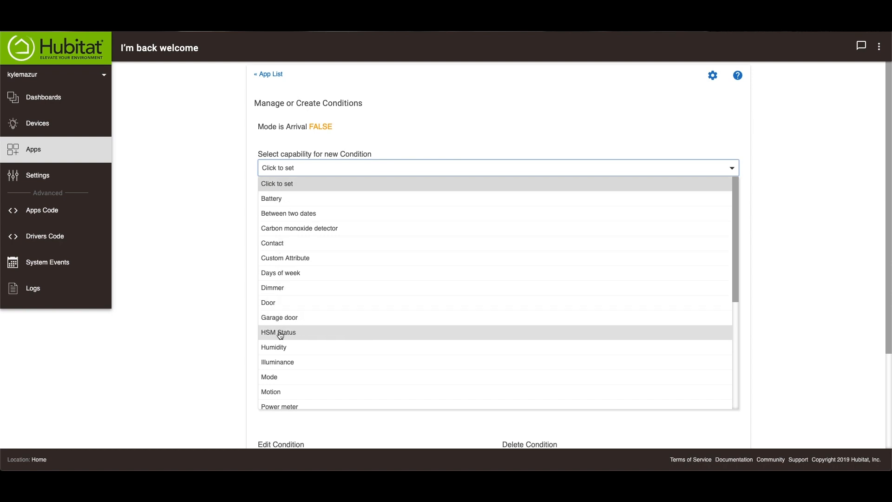
mouse_move(627, 115)
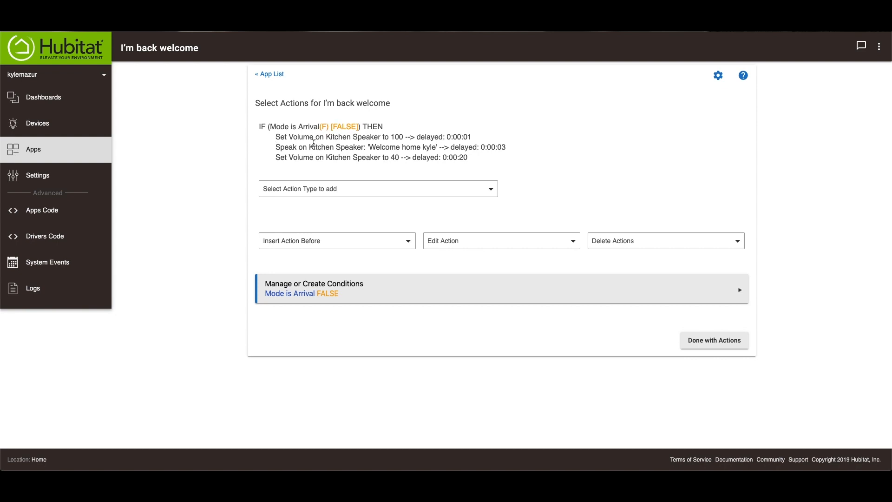
left_click(377, 188)
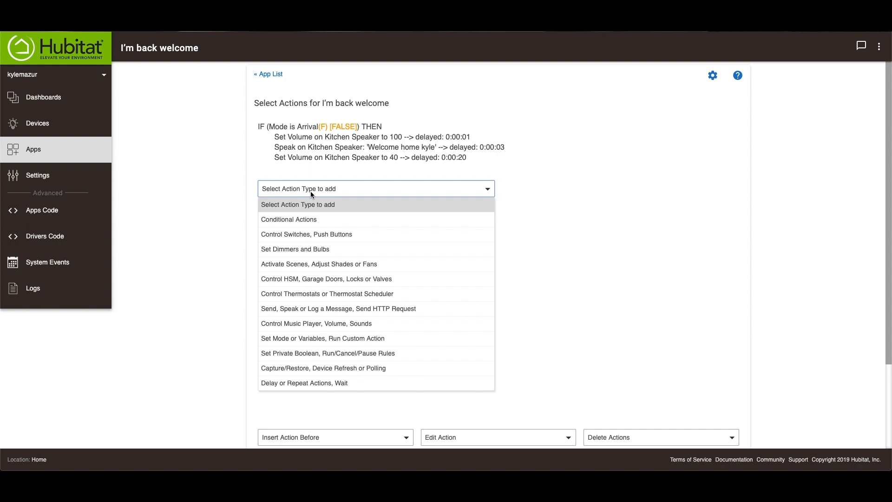
mouse_move(296, 329)
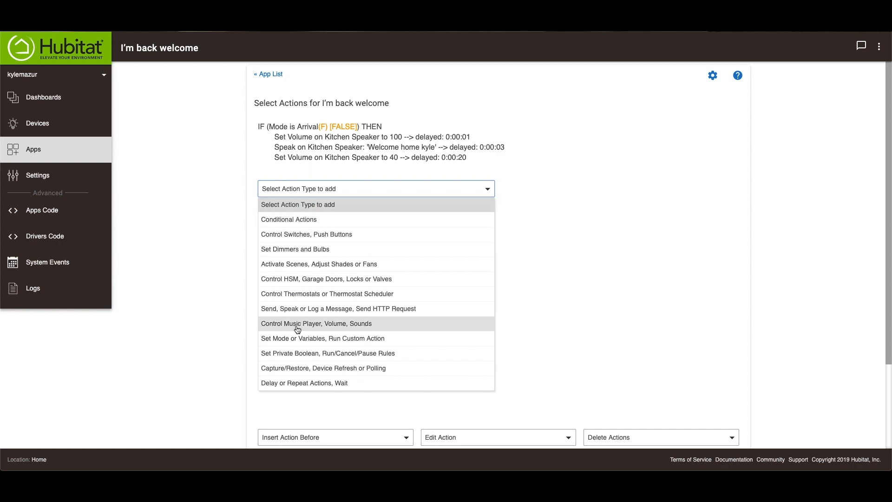
left_click(316, 323)
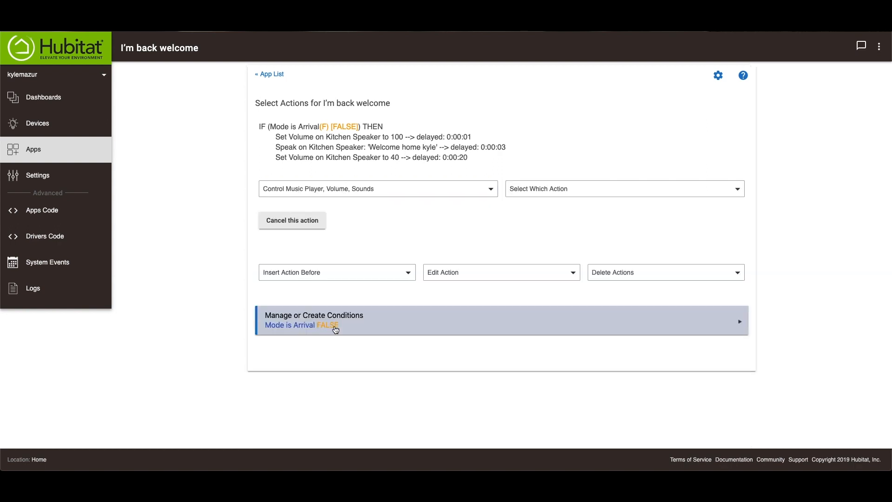
left_click(624, 189)
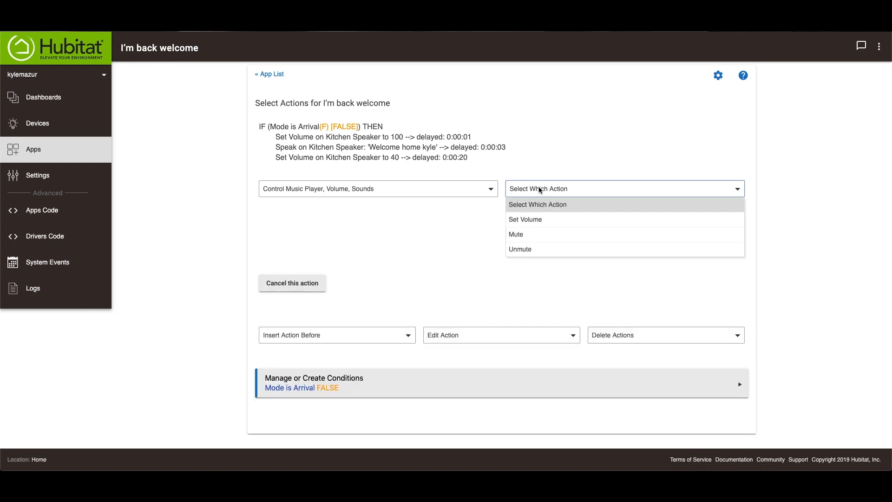
left_click(524, 220)
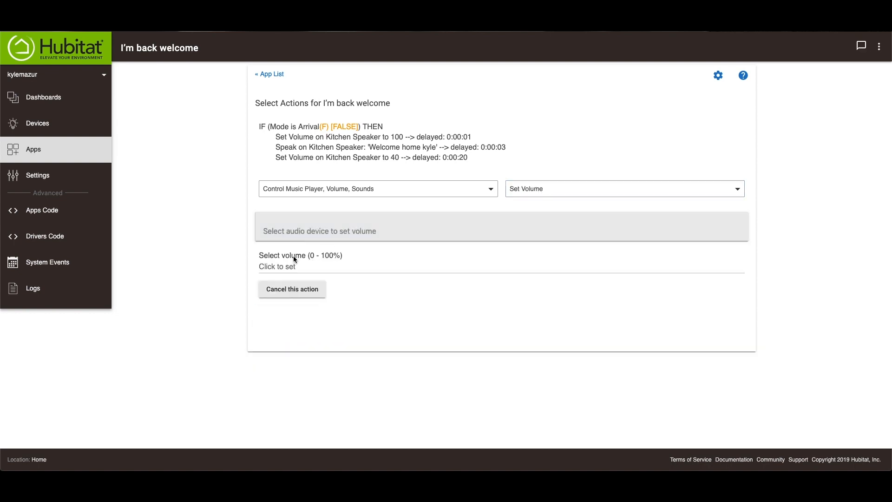
left_click(292, 289)
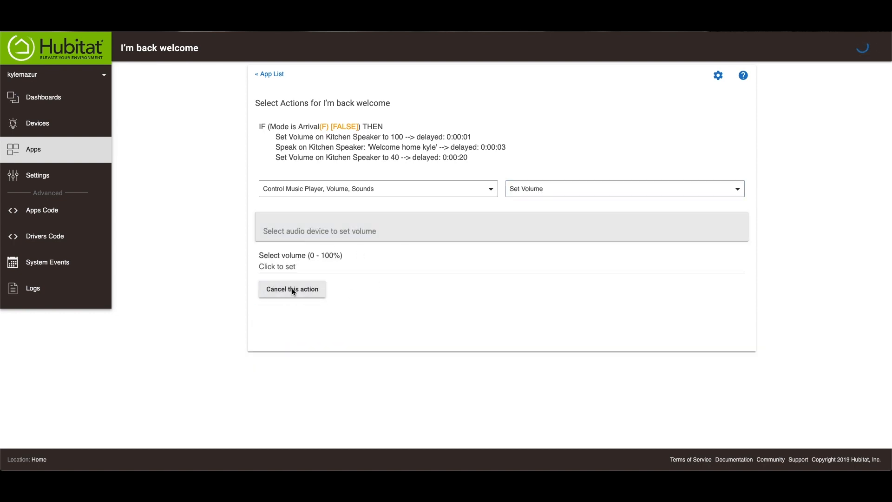
left_click(291, 289)
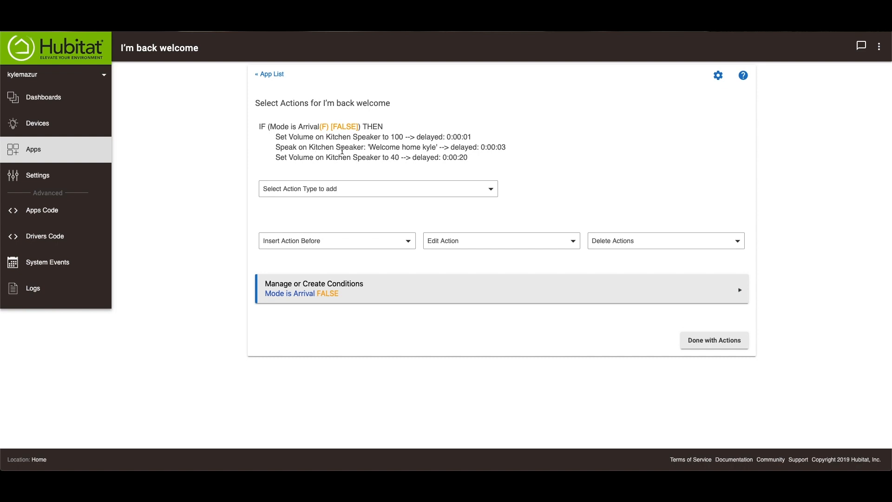
left_click(378, 189)
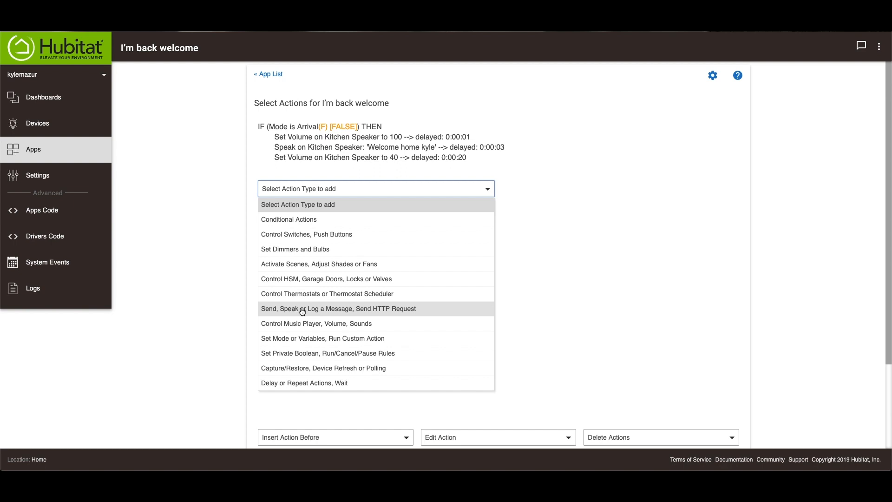
left_click(337, 309)
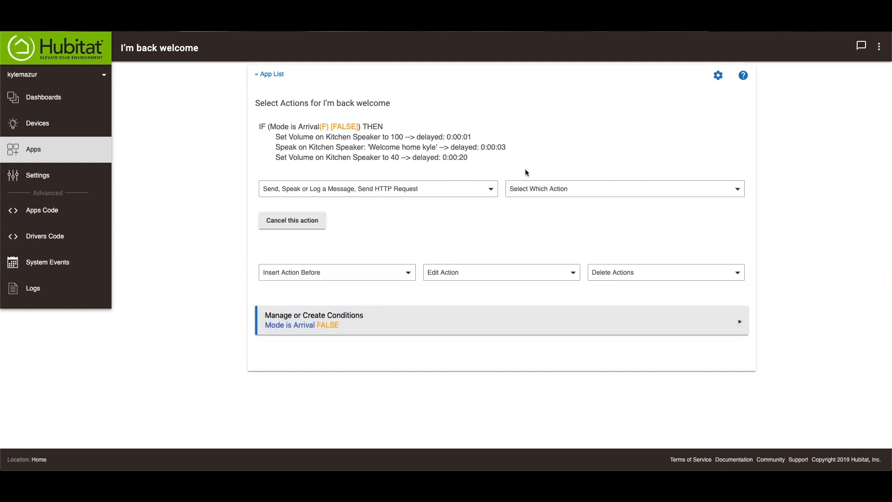
left_click(624, 188)
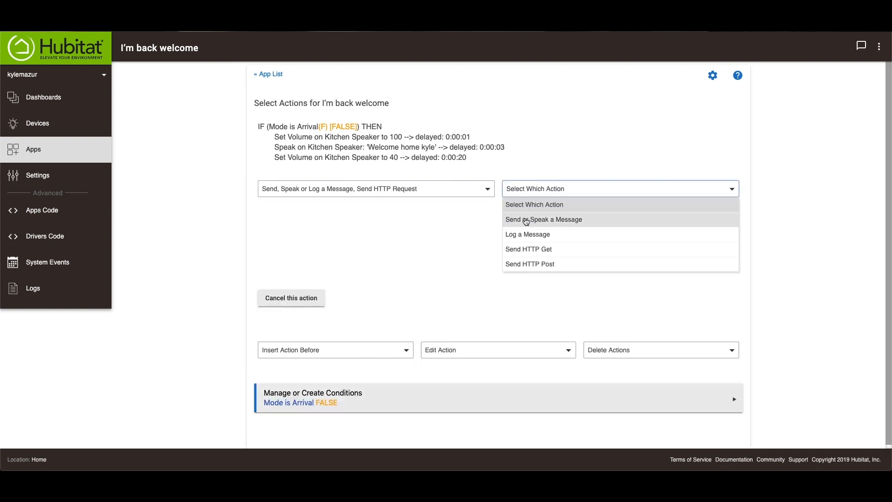
left_click(543, 219)
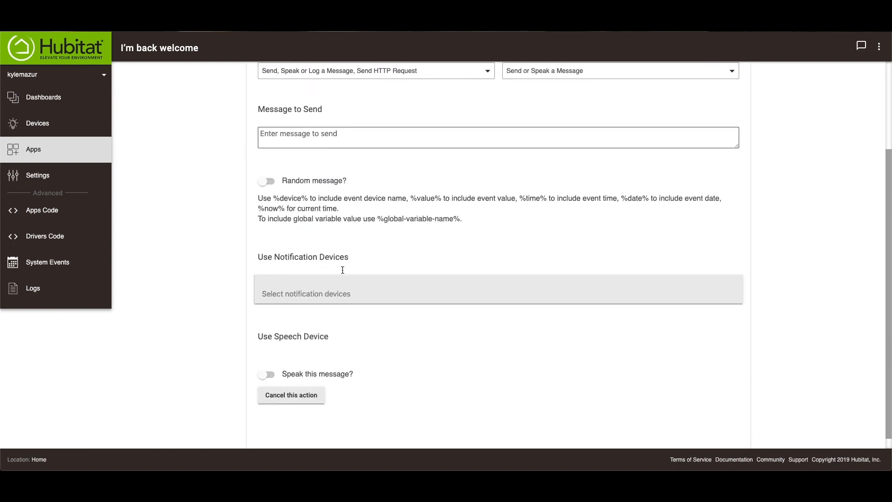
scroll("down", 3)
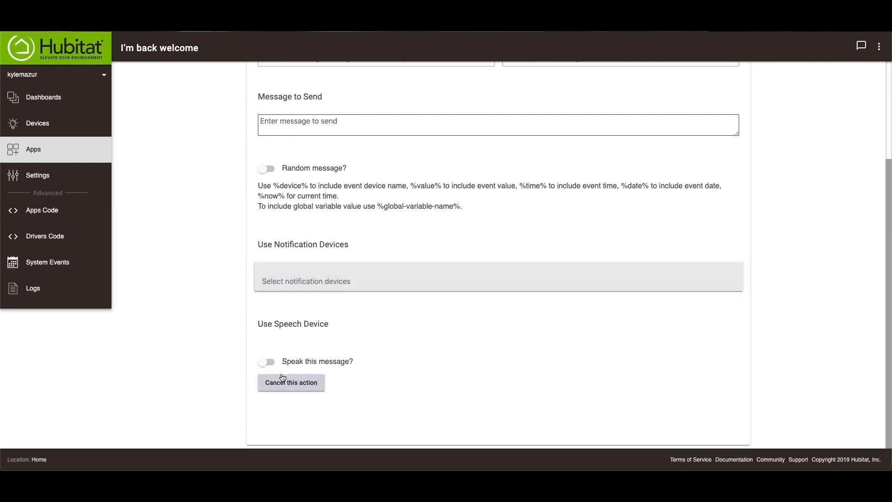
left_click(290, 382)
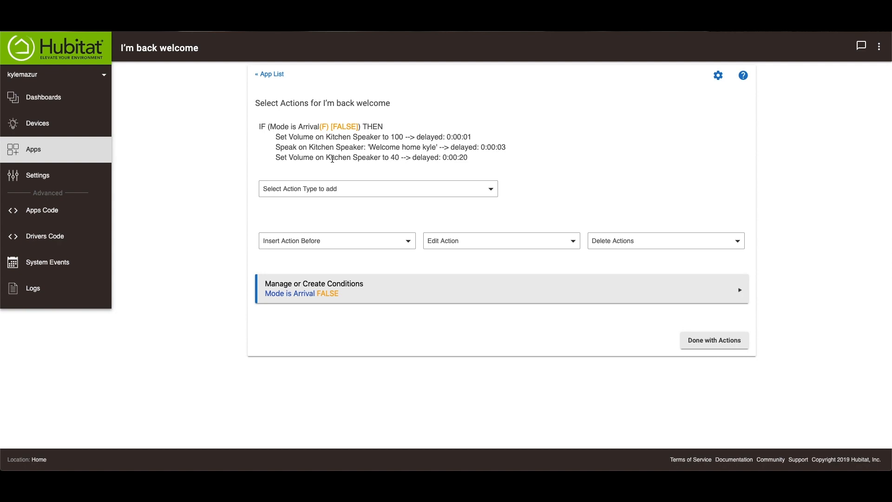
Finish the rule's actions and return to the Define a Rule page for 'I'm back welcome'
left_click(714, 340)
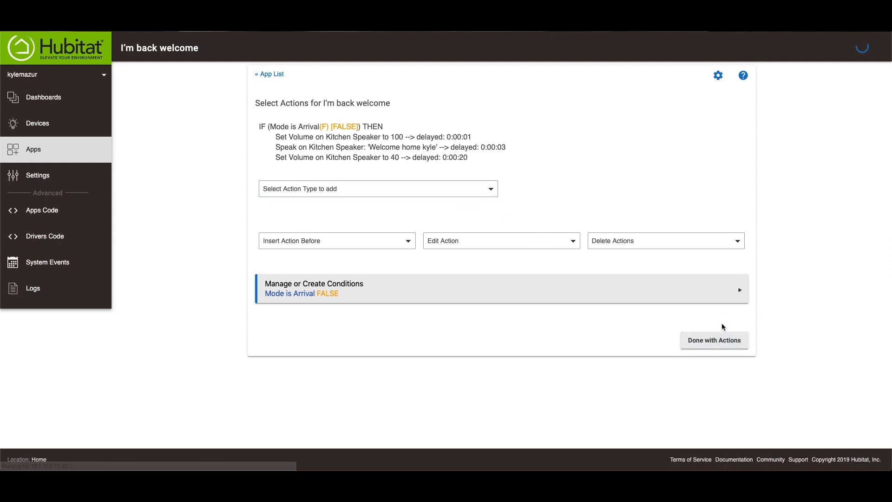
left_click(714, 340)
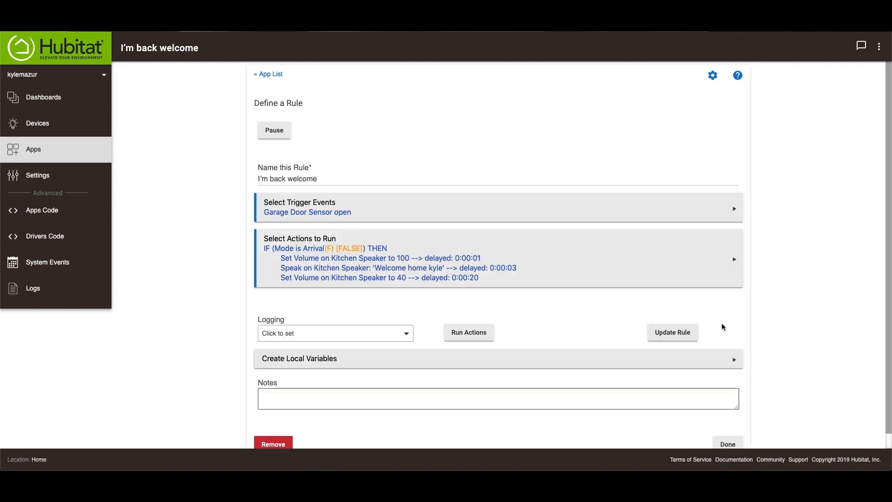